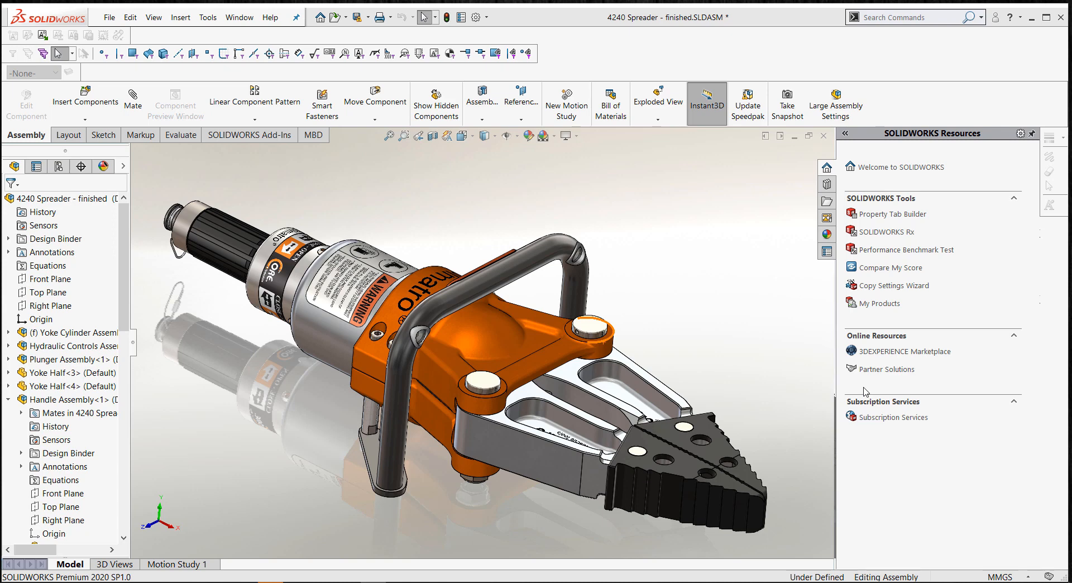
mouse_move(723, 311)
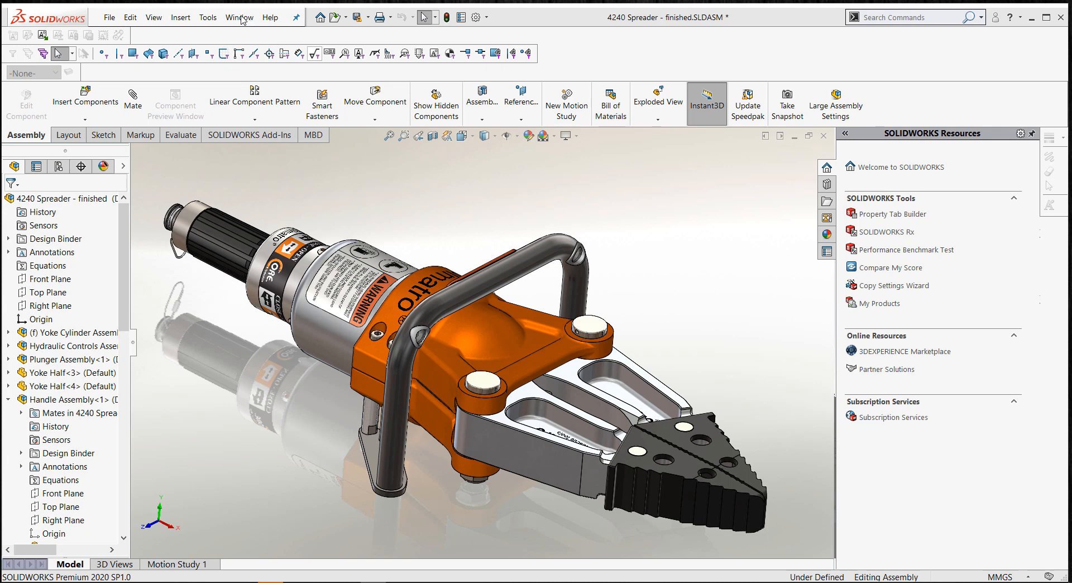
Switch to the 4240 Spreader - finished - Sheet1 drawing and begin inserting a Bill of Materials.
click(238, 17)
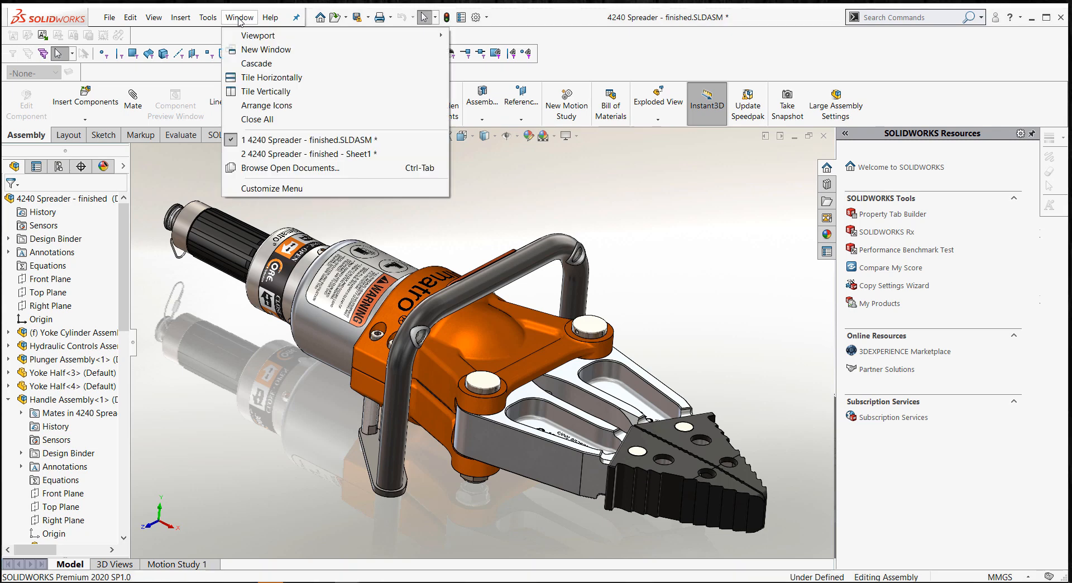
mouse_move(308, 153)
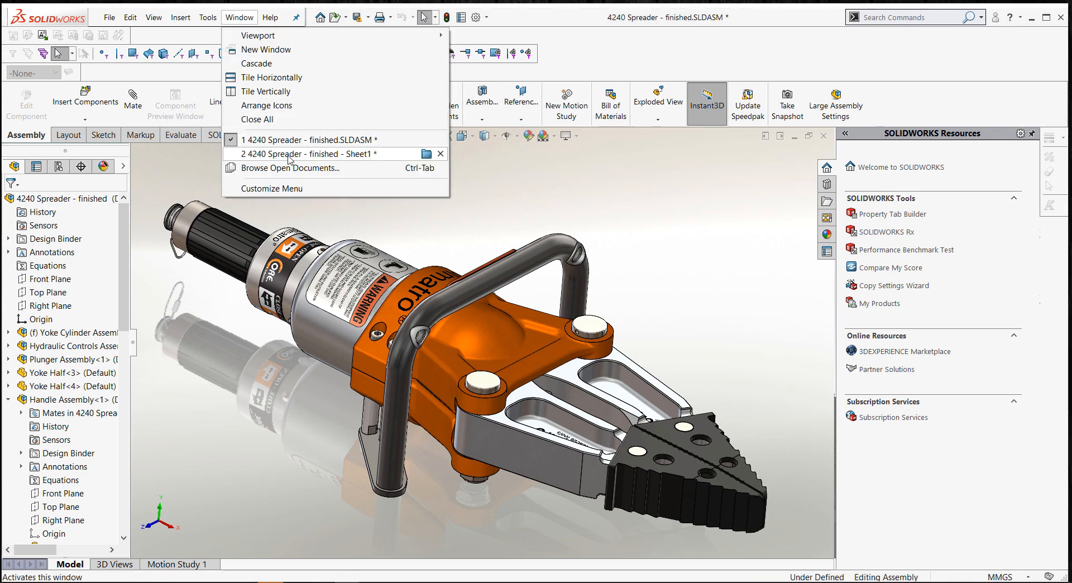
click(308, 154)
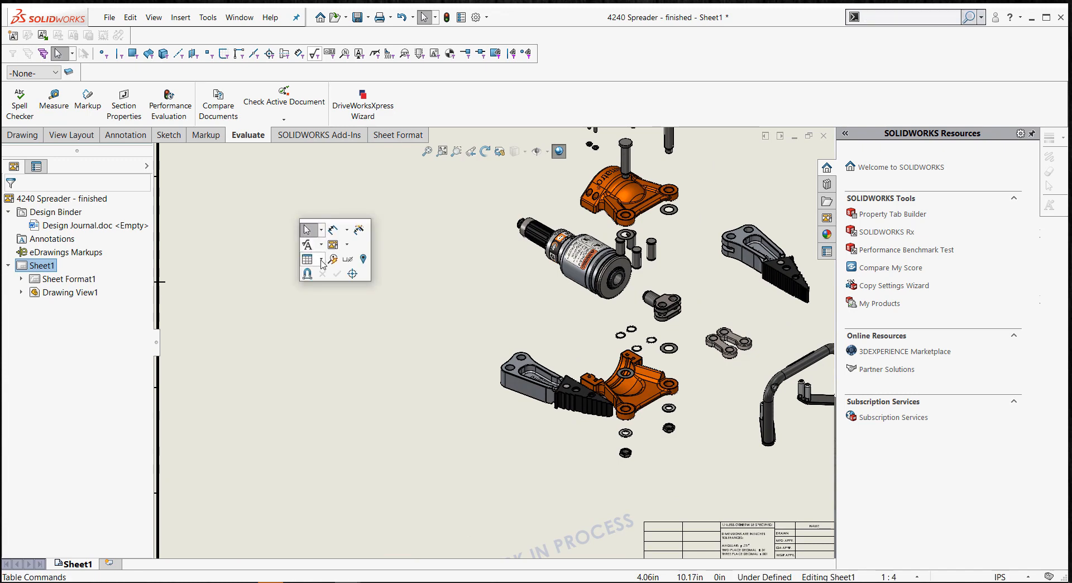
click(308, 258)
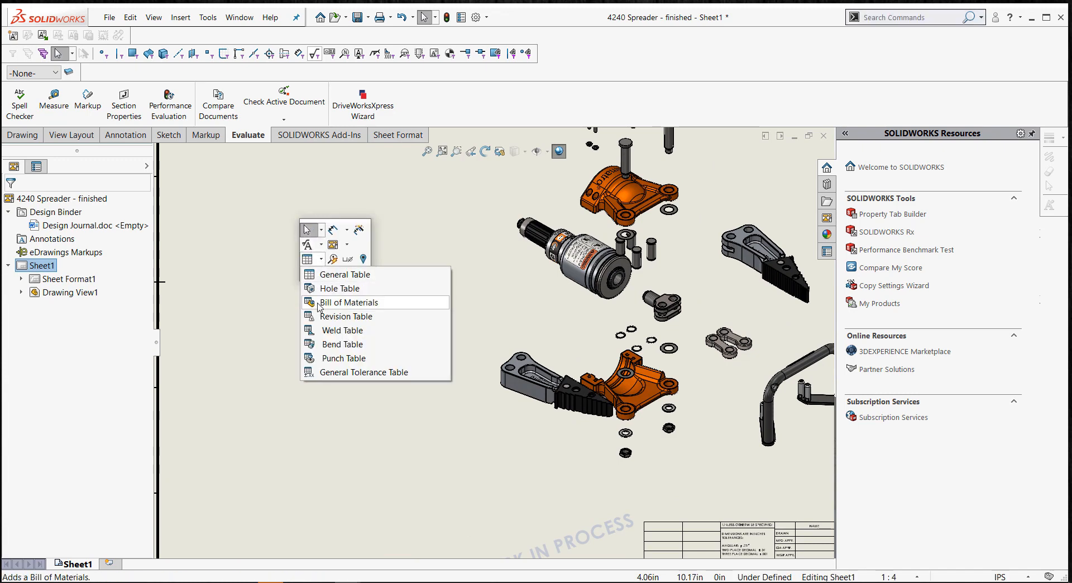
click(344, 302)
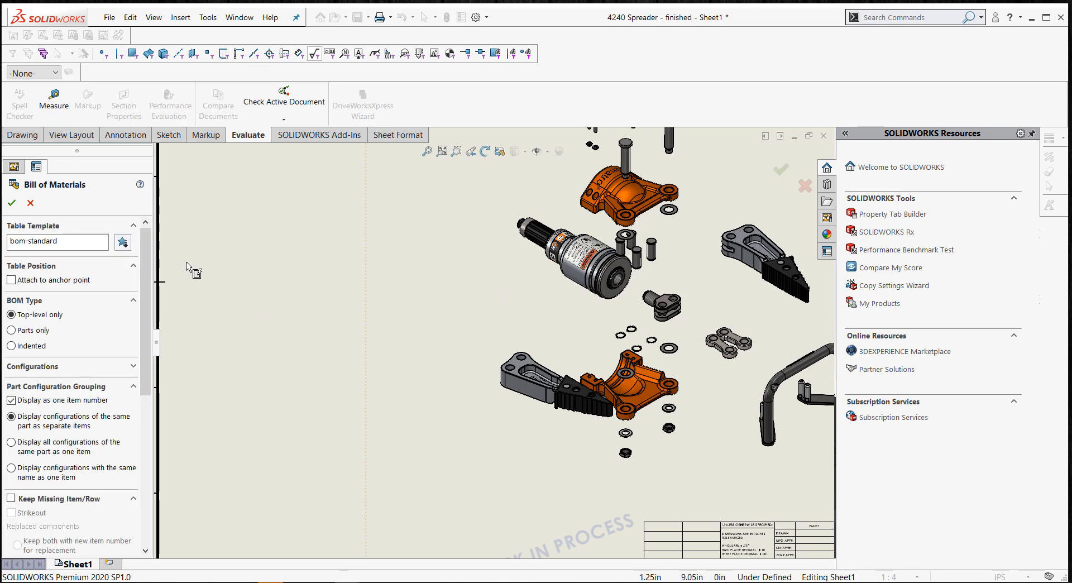
mouse_move(121, 241)
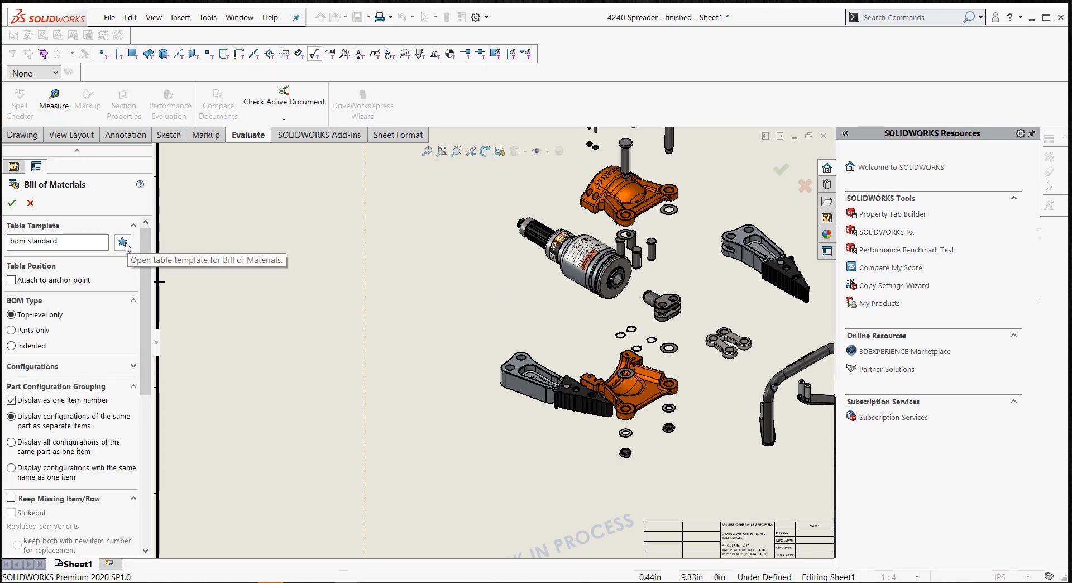
Browse the lang\english folder for other Bill of Materials table templates.
click(123, 241)
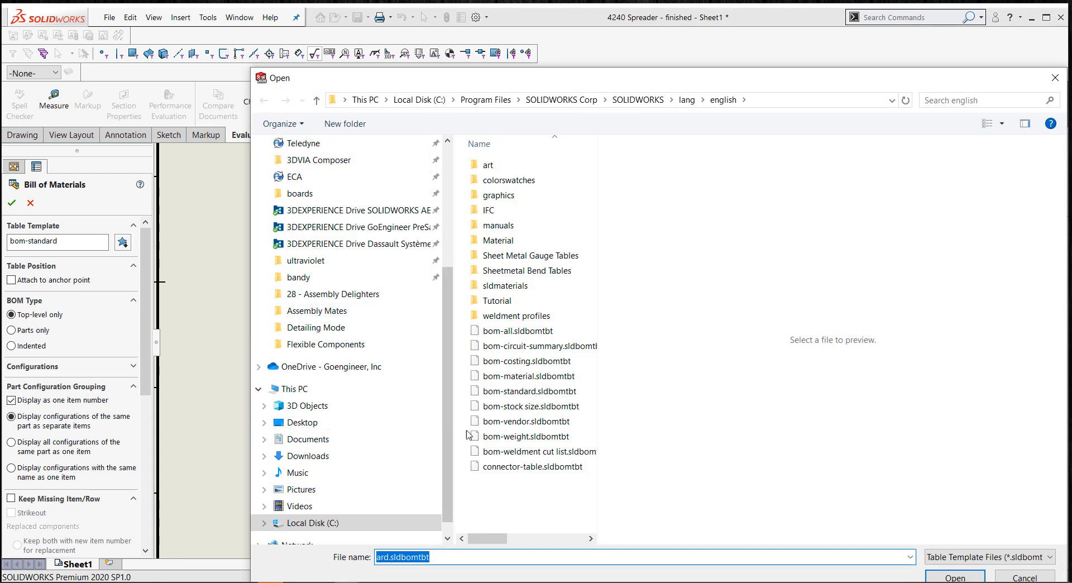
click(529, 420)
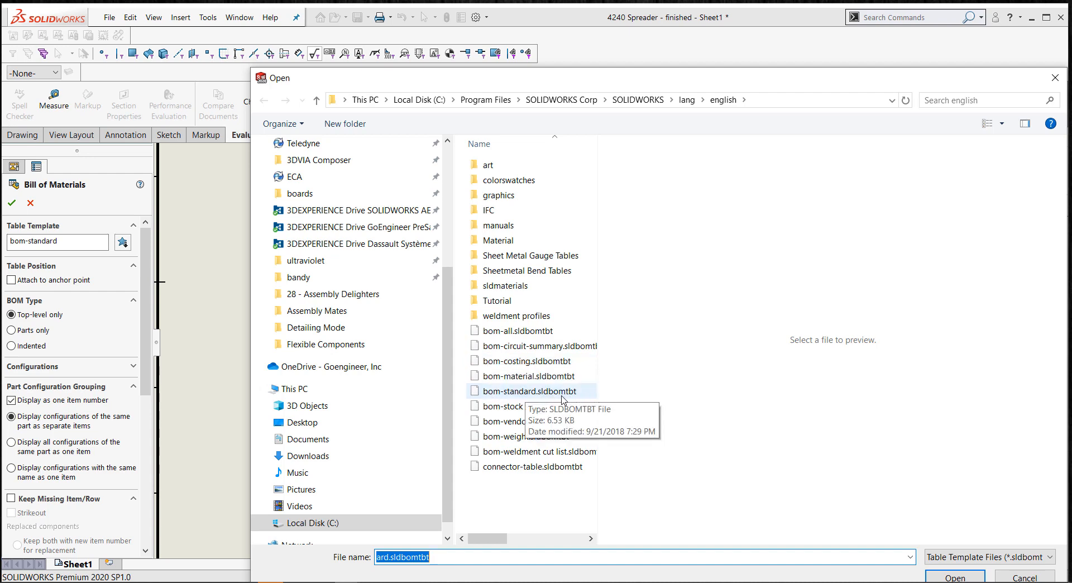
mouse_move(825, 503)
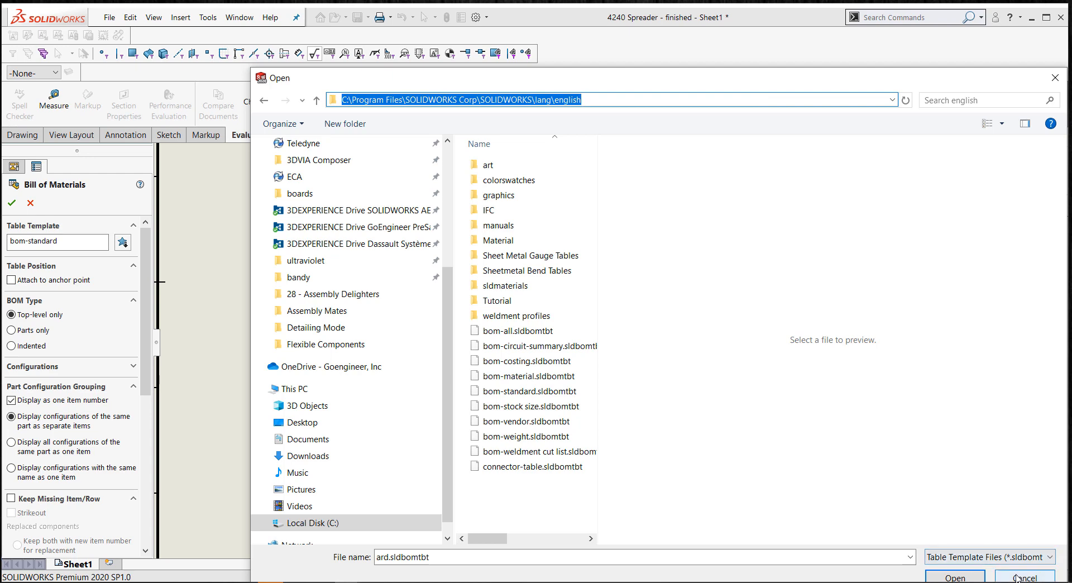
Cancel the template browser, keep bom-standard, and change the BOM's uppercase text setting.
click(1023, 576)
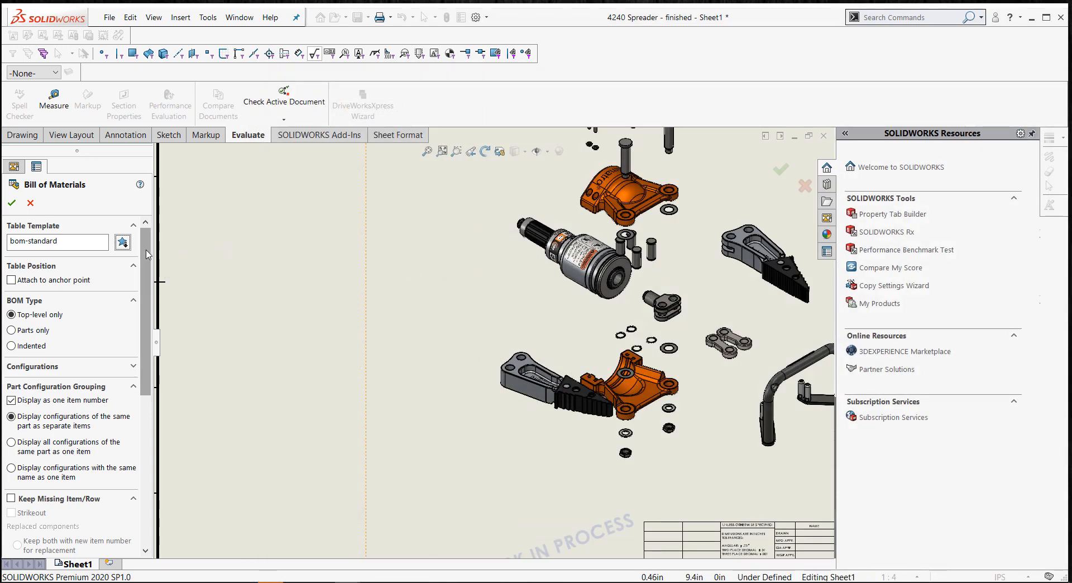
scroll(down, 3)
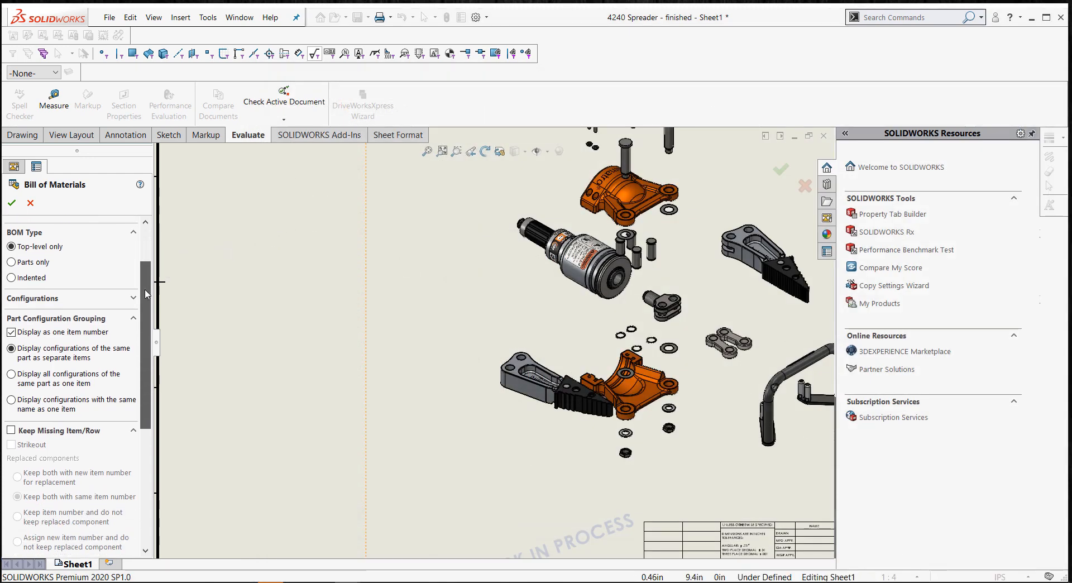
scroll(down, 3)
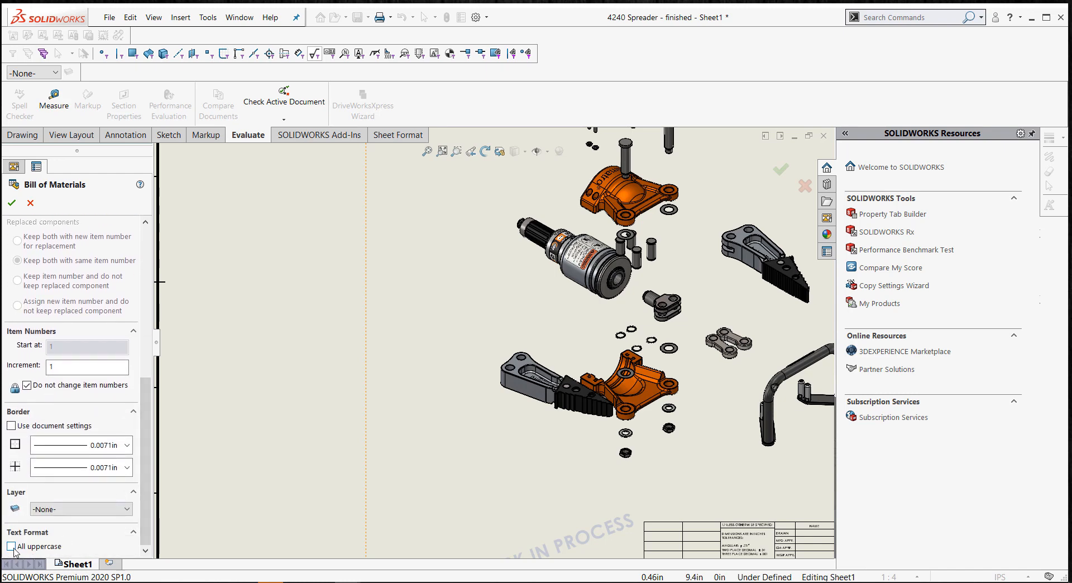
click(12, 546)
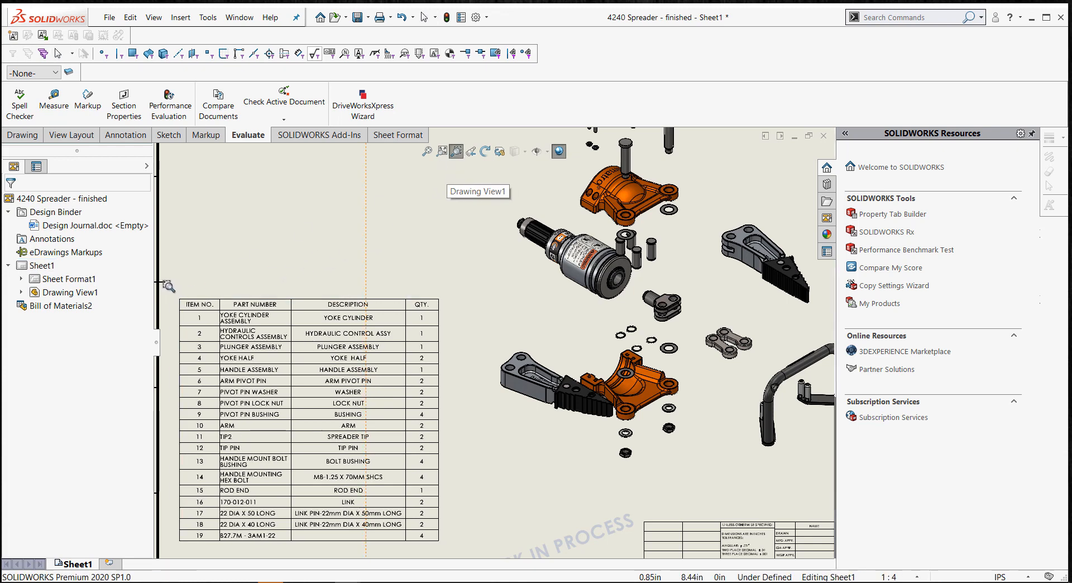
Move the Hydraulic Controls Assembly row above the yoke cylinder row and finish editing.
click(307, 416)
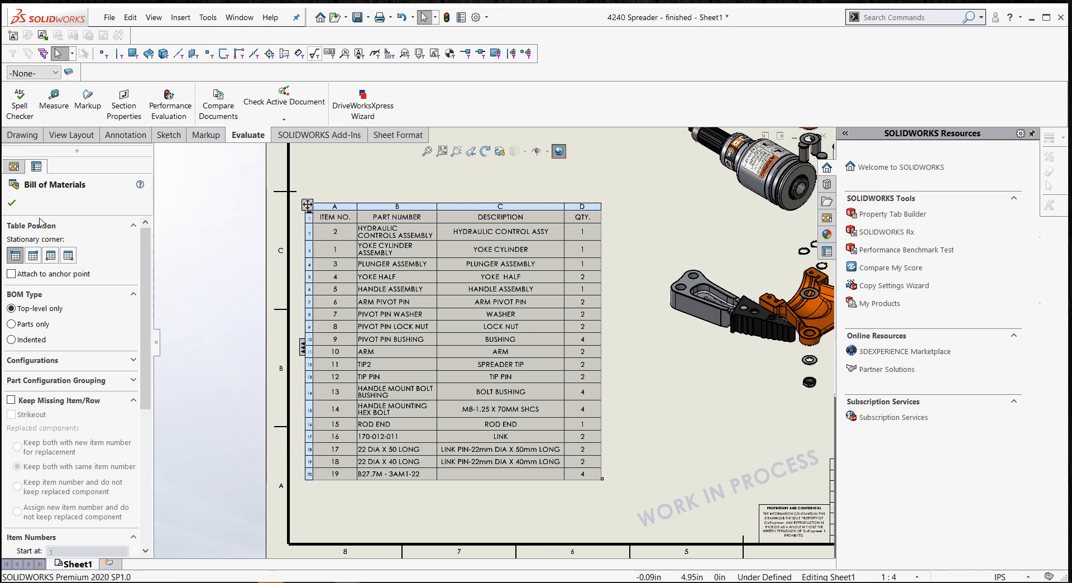
click(13, 166)
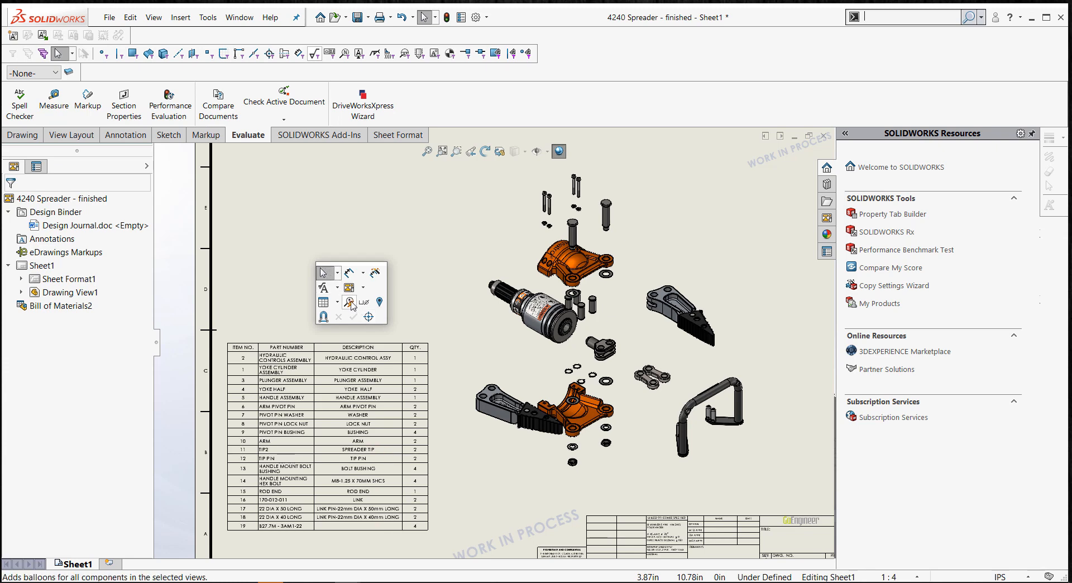
Start Auto Balloon on the exploded view with item numbers ordered sequentially.
click(348, 302)
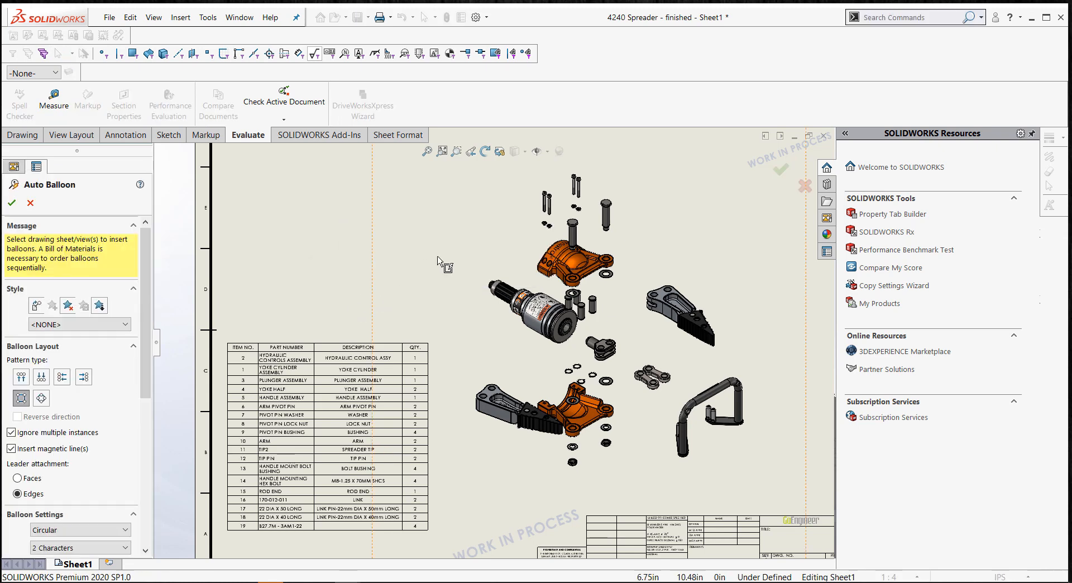
mouse_move(516, 227)
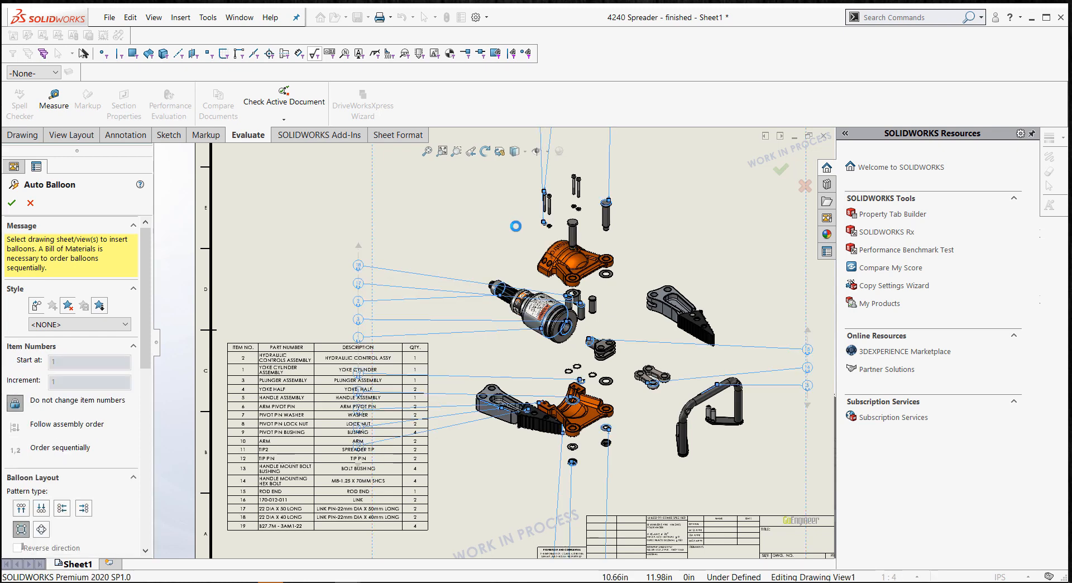
mouse_move(480, 223)
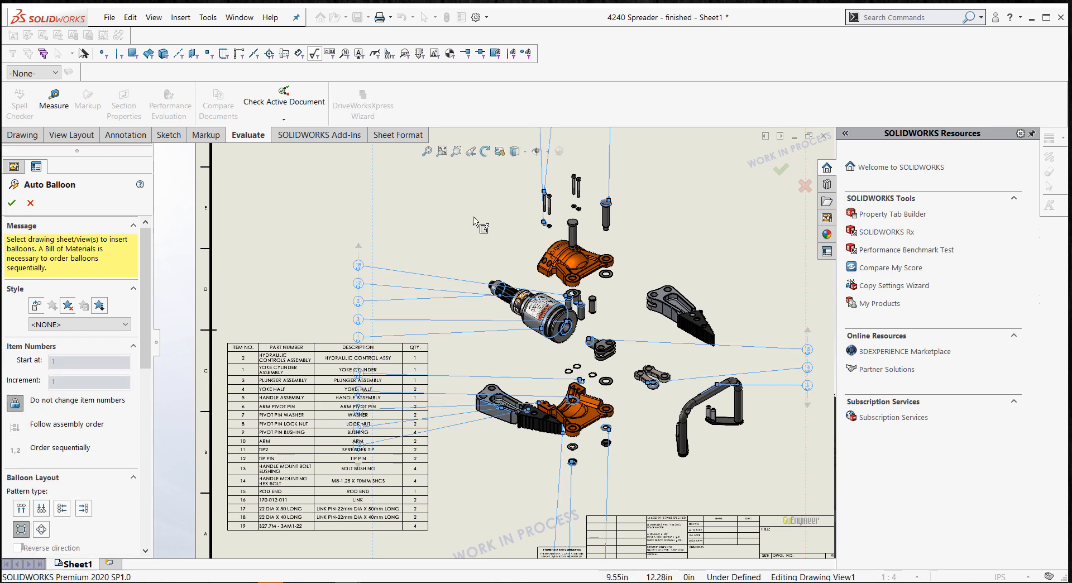
mouse_move(403, 226)
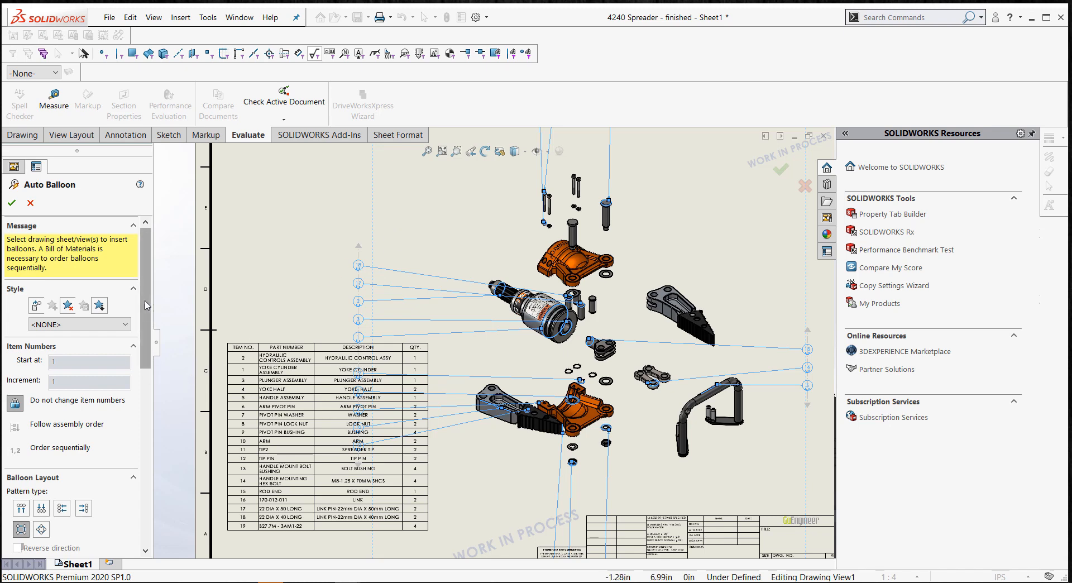
scroll(down, 3)
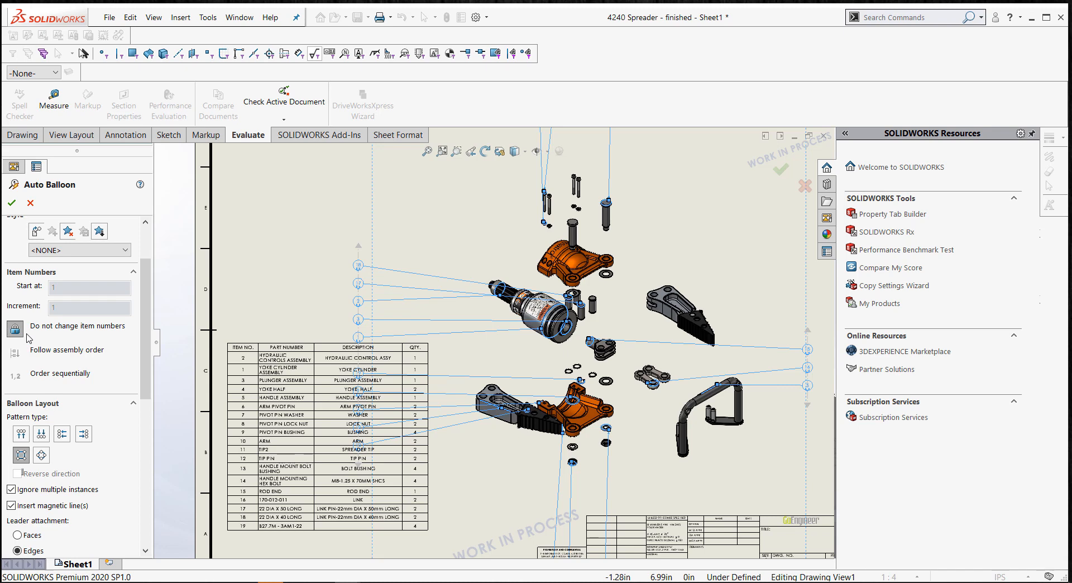
mouse_move(72, 366)
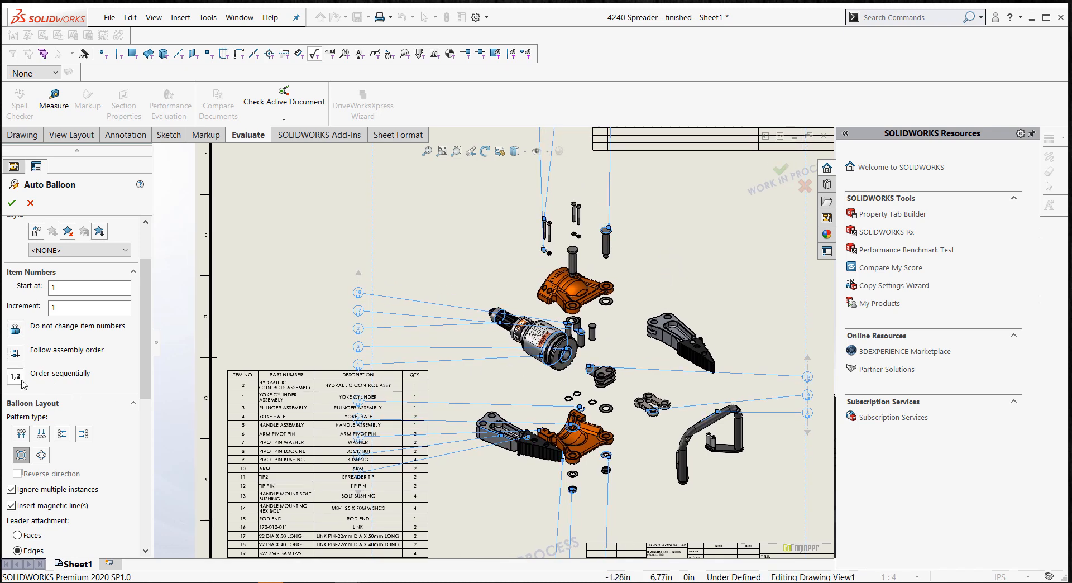
mouse_move(20, 373)
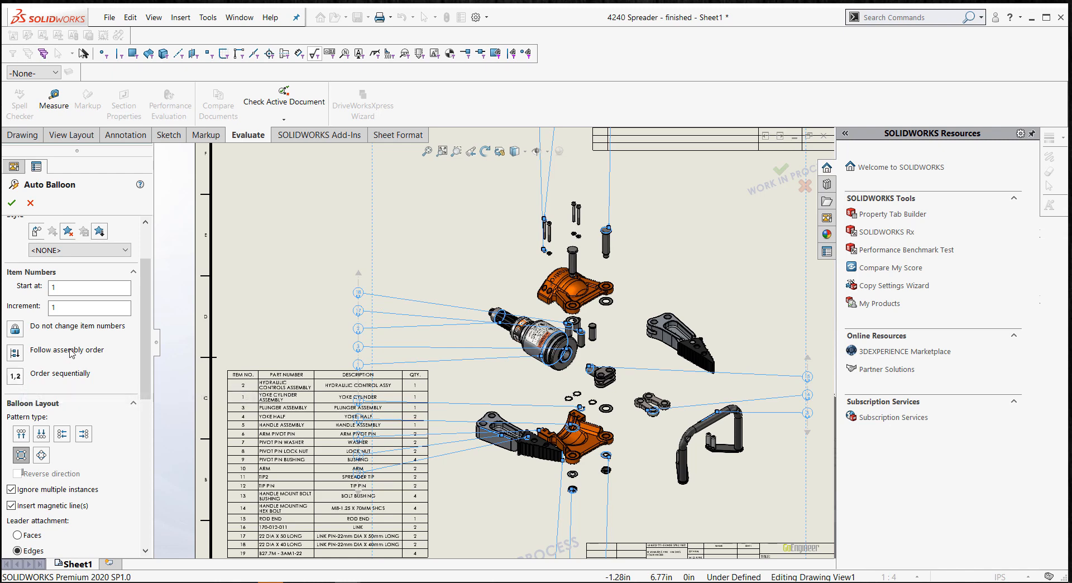
mouse_move(72, 352)
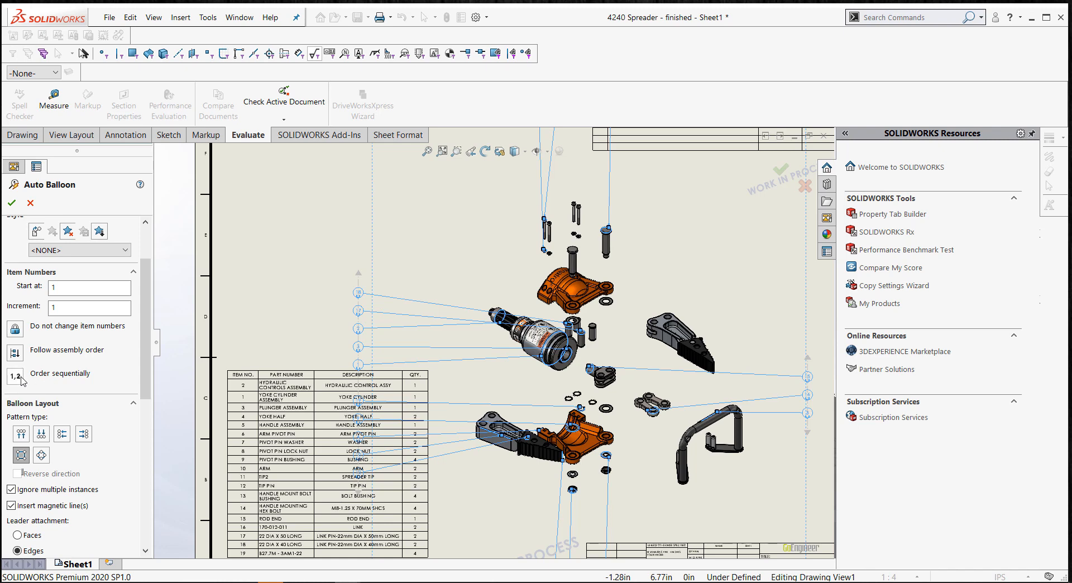
mouse_move(12, 376)
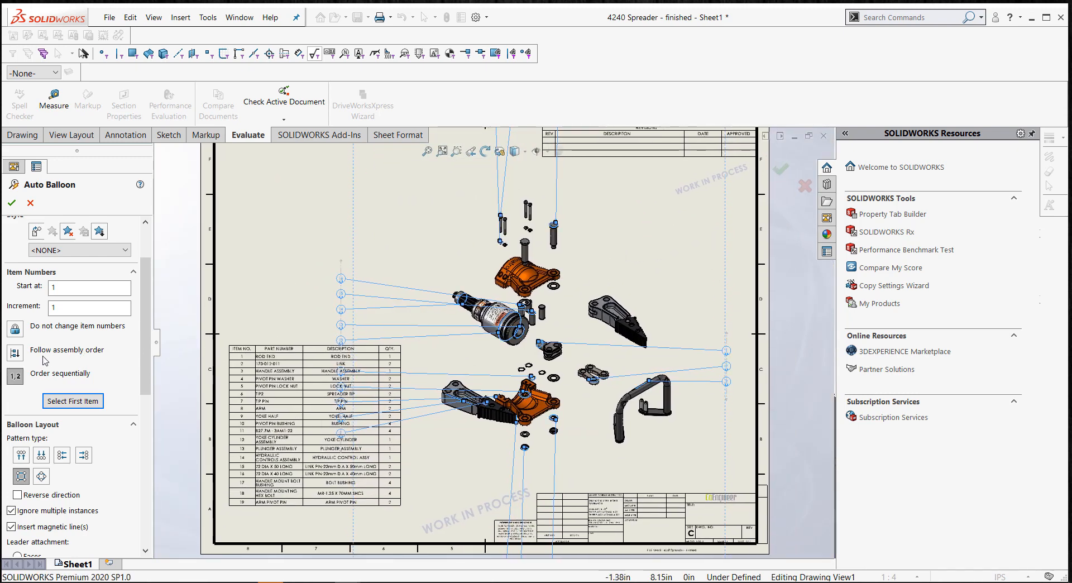
Accept the automatic balloons with magnetic lines inserted.
click(14, 353)
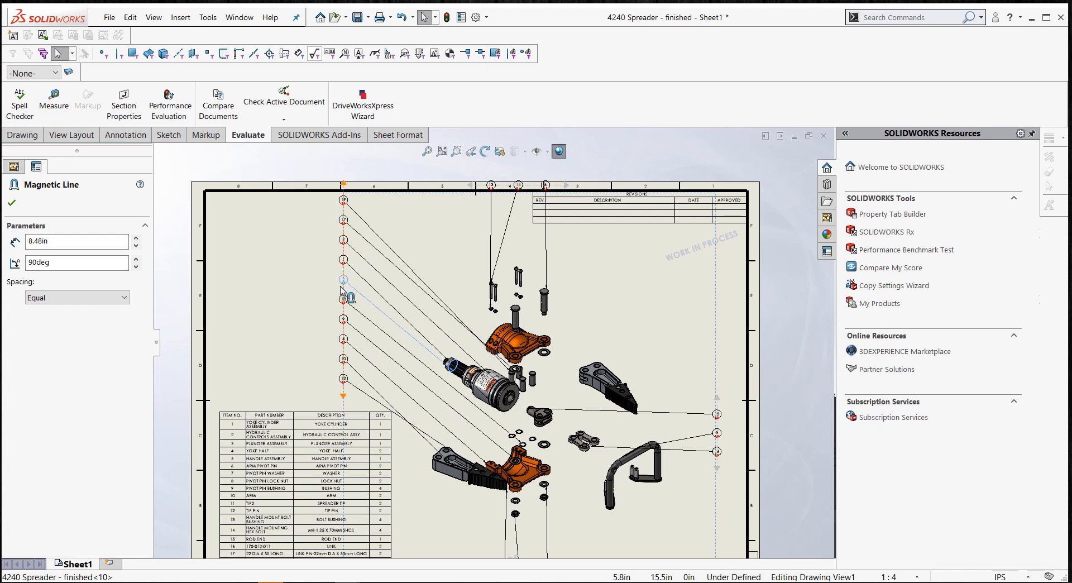
Finish adjusting and fix the magnetic line holding balloons 13, 14 and 6.
click(343, 396)
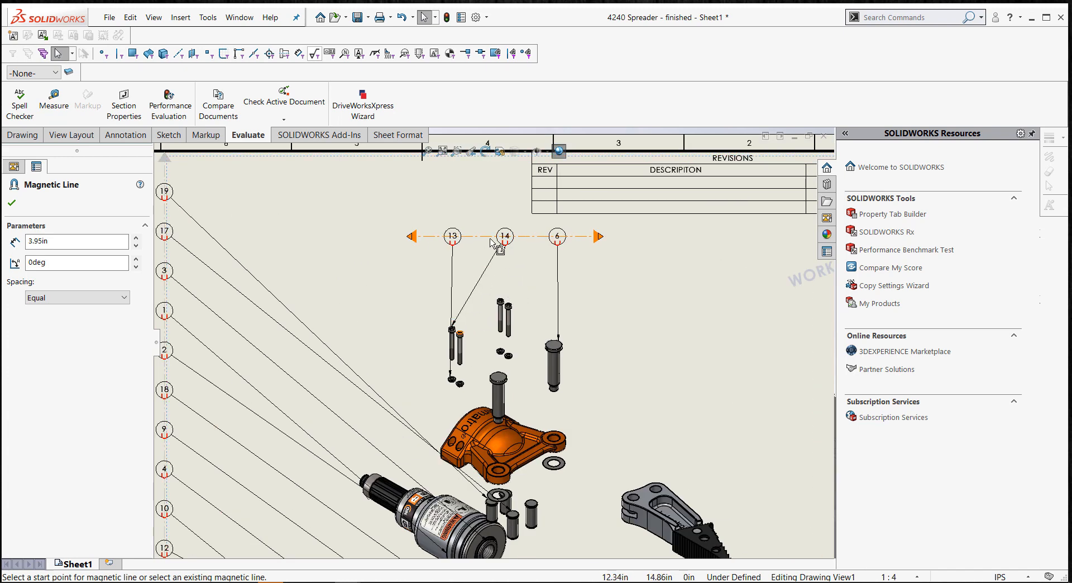
click(504, 235)
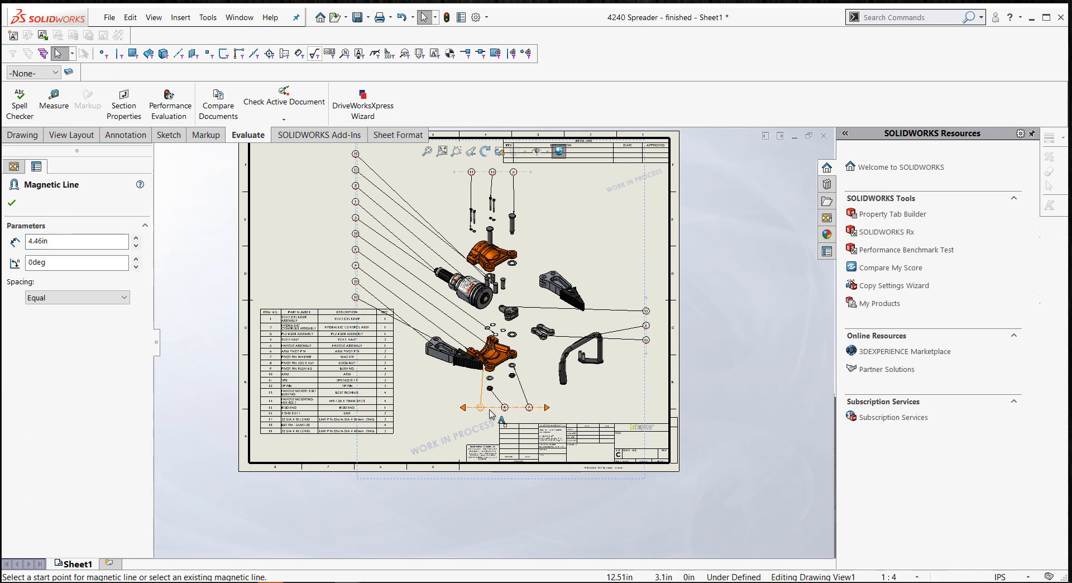
mouse_move(229, 364)
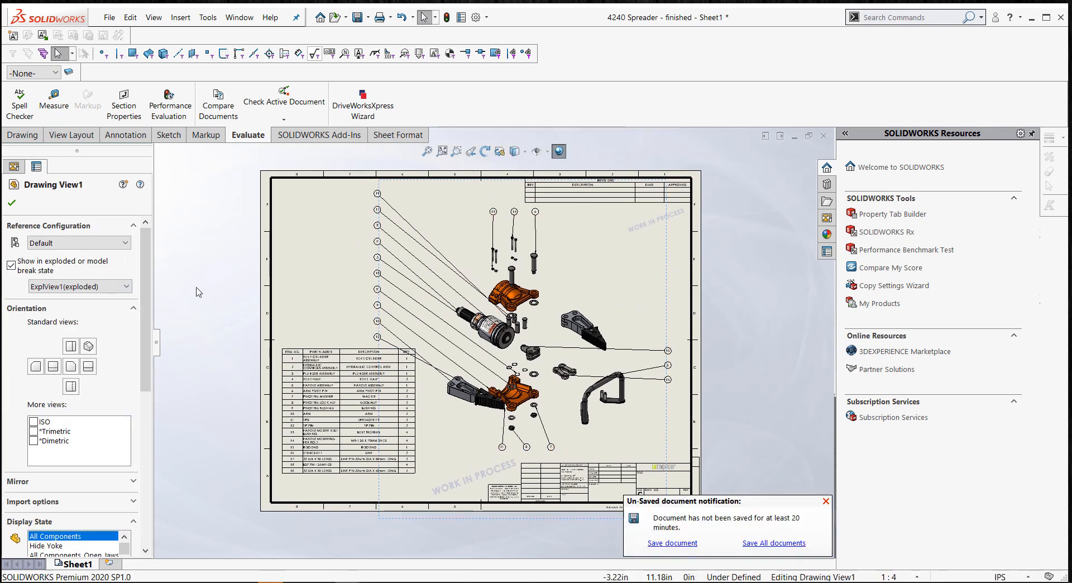
mouse_move(485, 389)
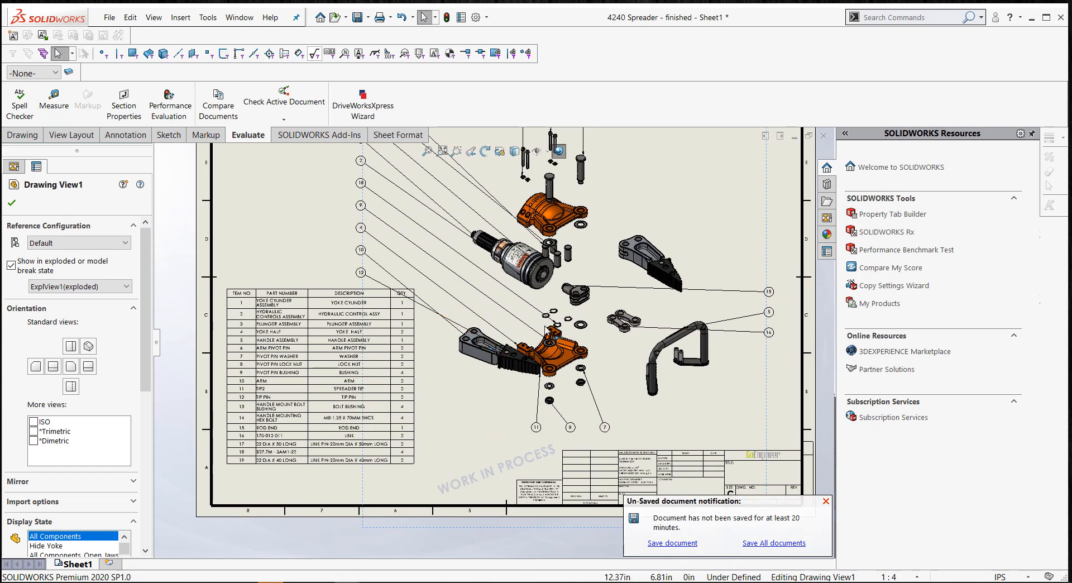
Dismiss the unsaved-document reminder and choose Insert - New Part from the last BOM row.
click(825, 500)
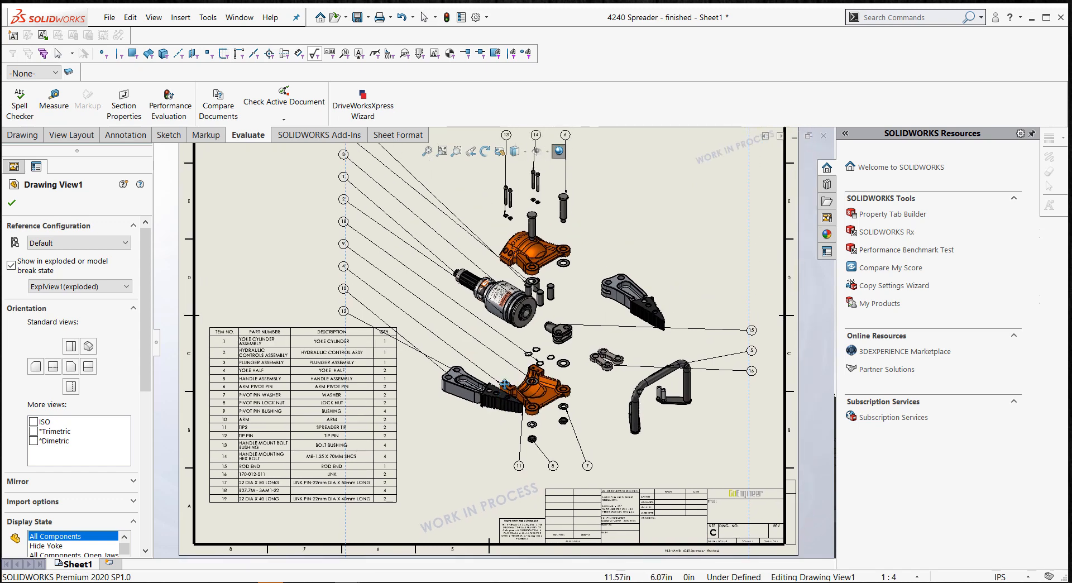
mouse_move(509, 389)
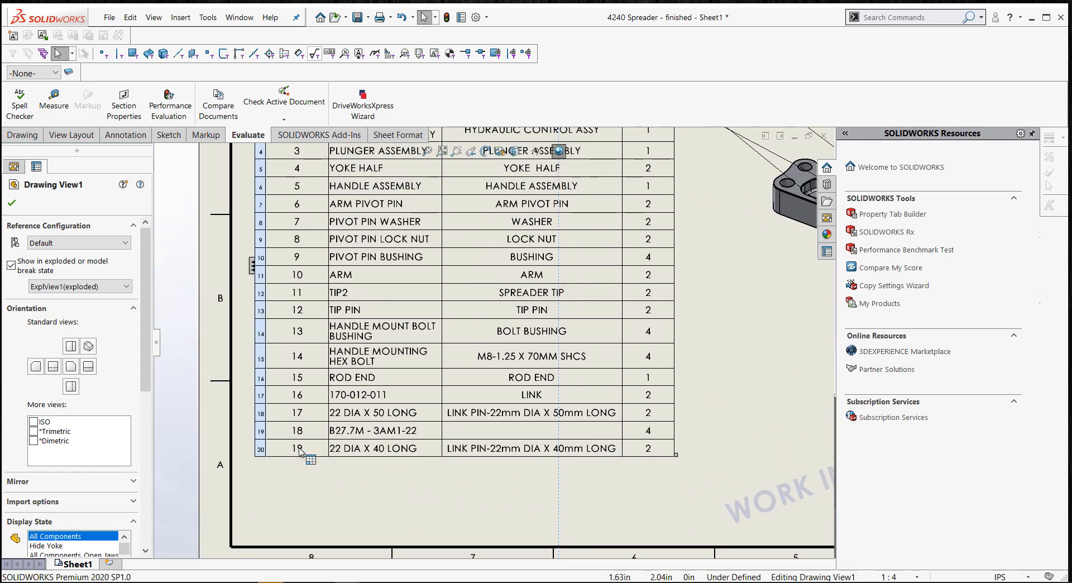
right_click(298, 451)
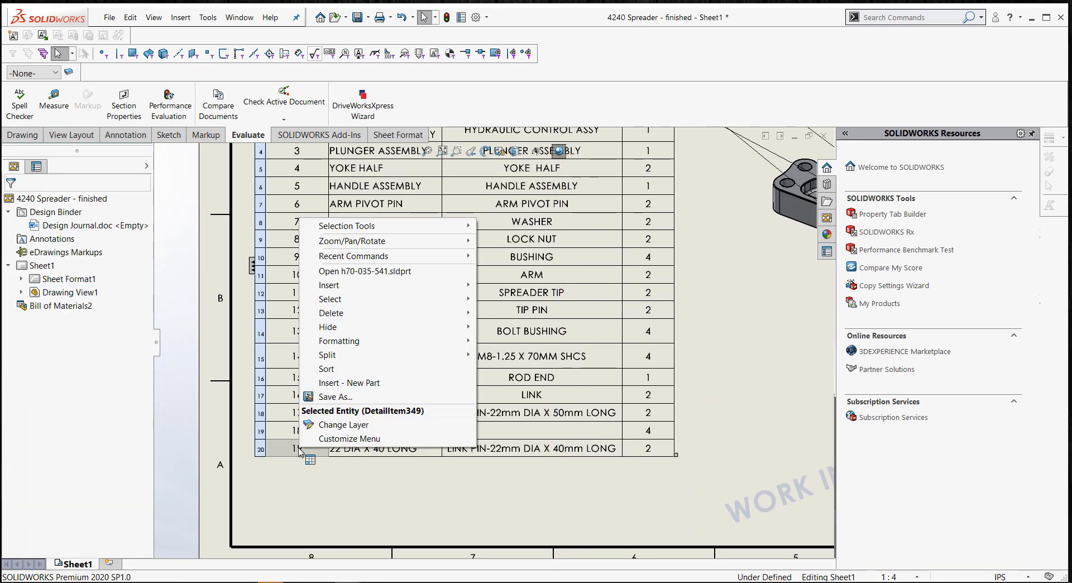
mouse_move(371, 382)
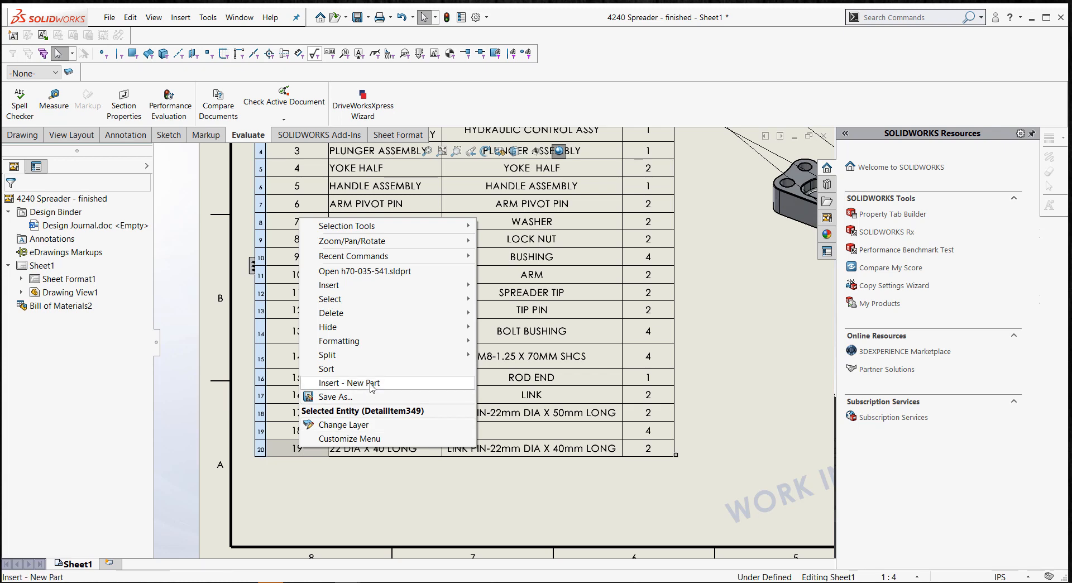
click(349, 382)
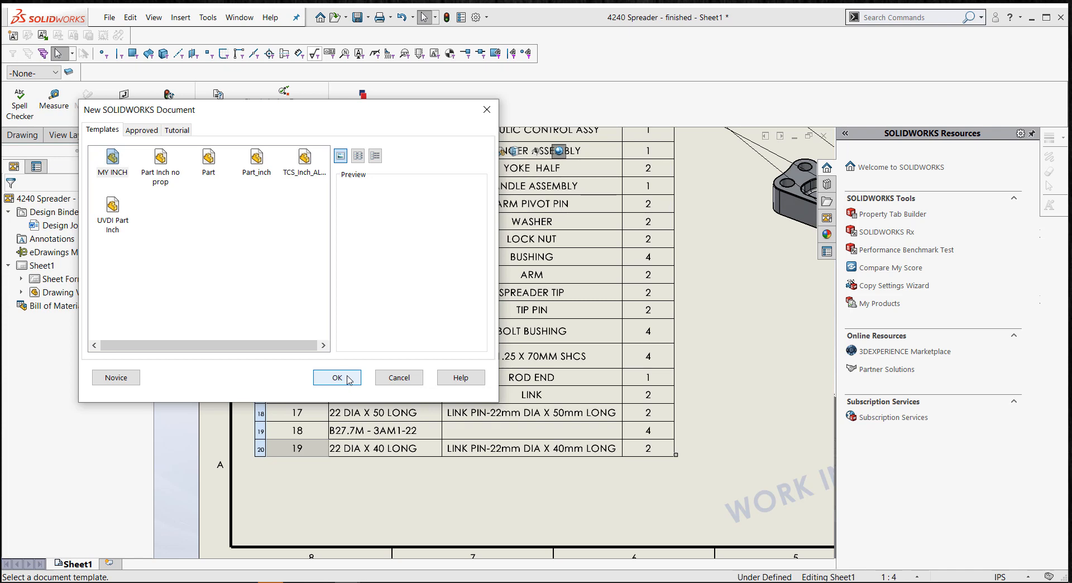
Accept the default part template and save it as 1234-1233, described as Warning Sticker.
click(336, 378)
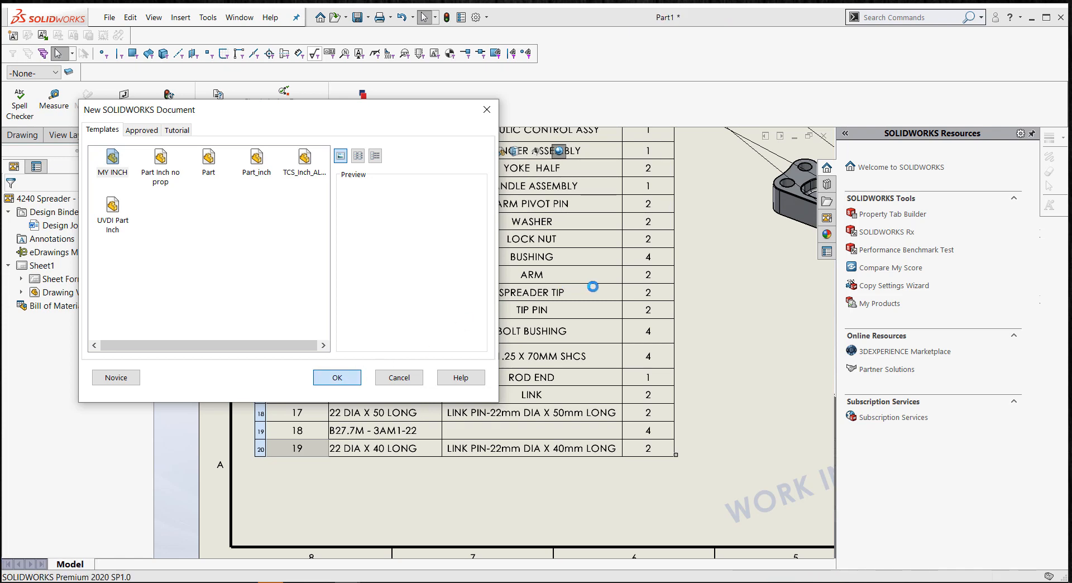
click(336, 377)
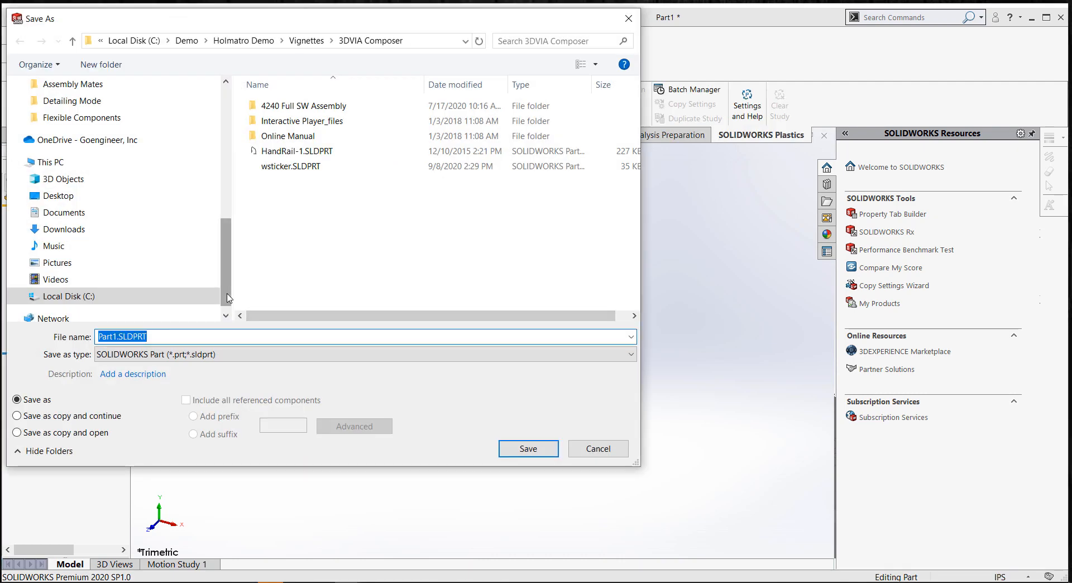
text(Warning Sticker)
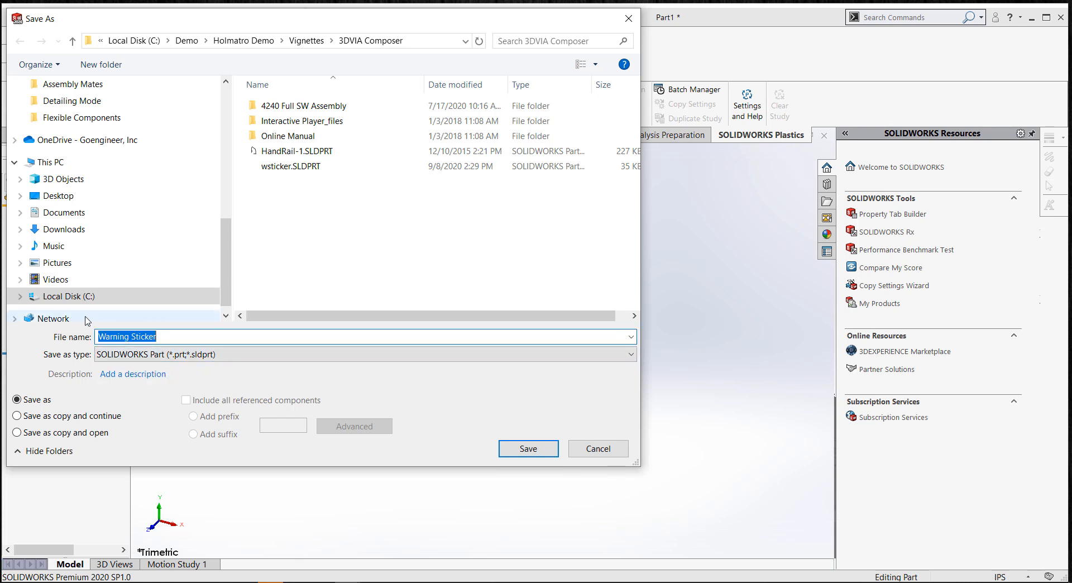
text(1)
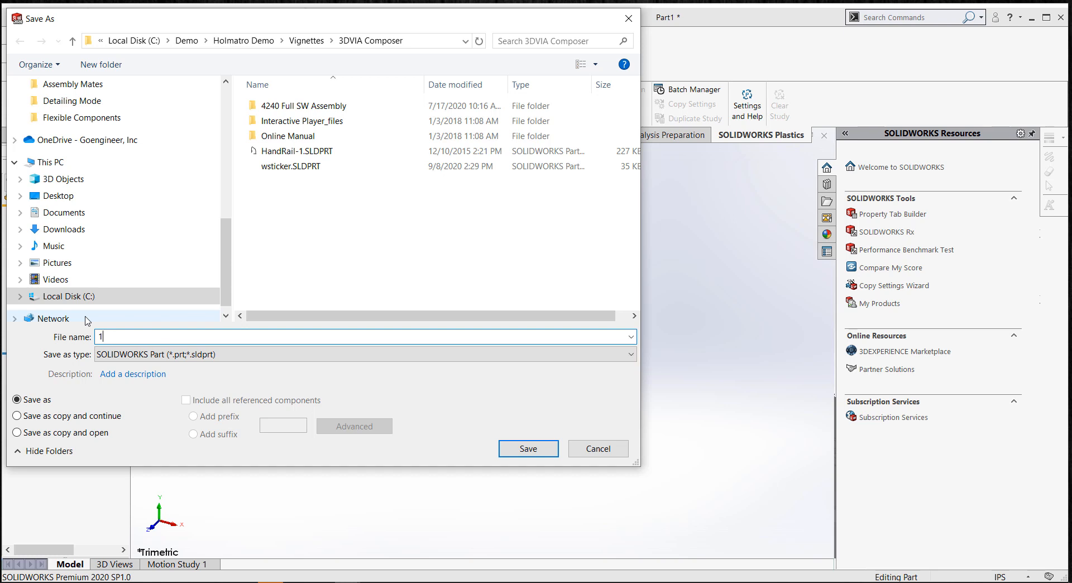
text(234-1233)
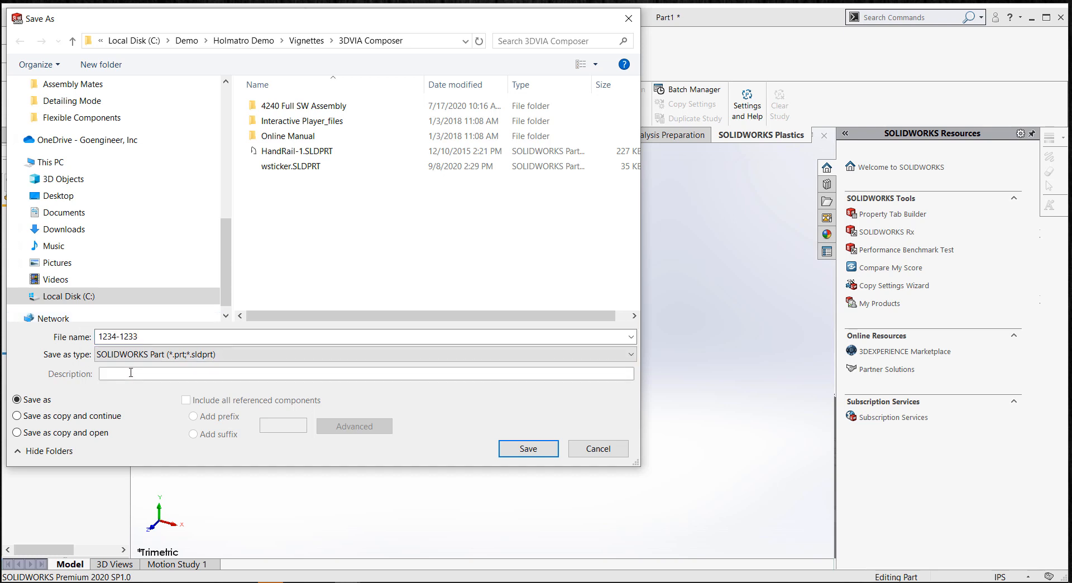
text(Warning)
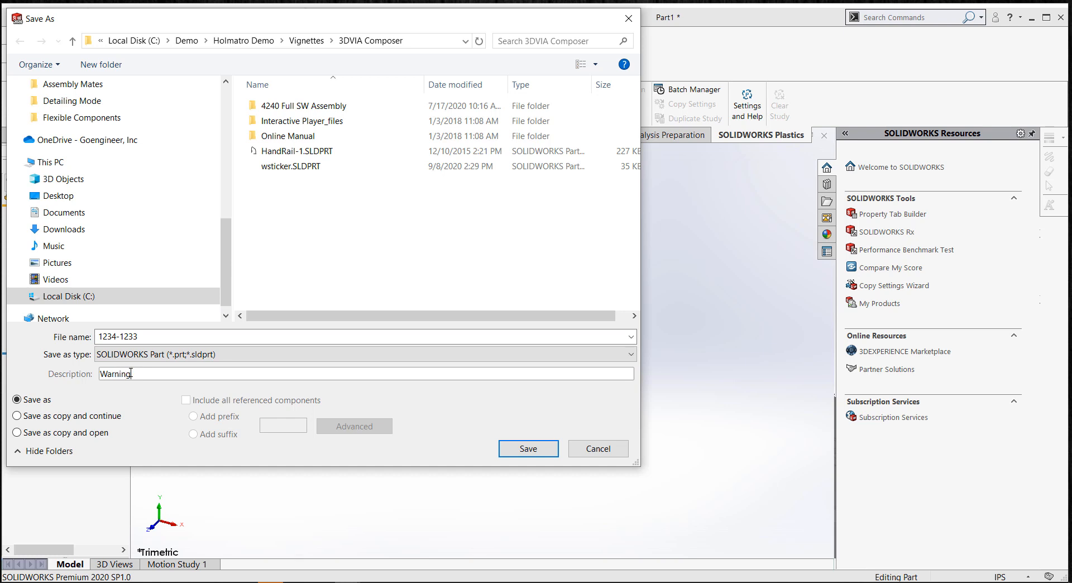
text(Sticker)
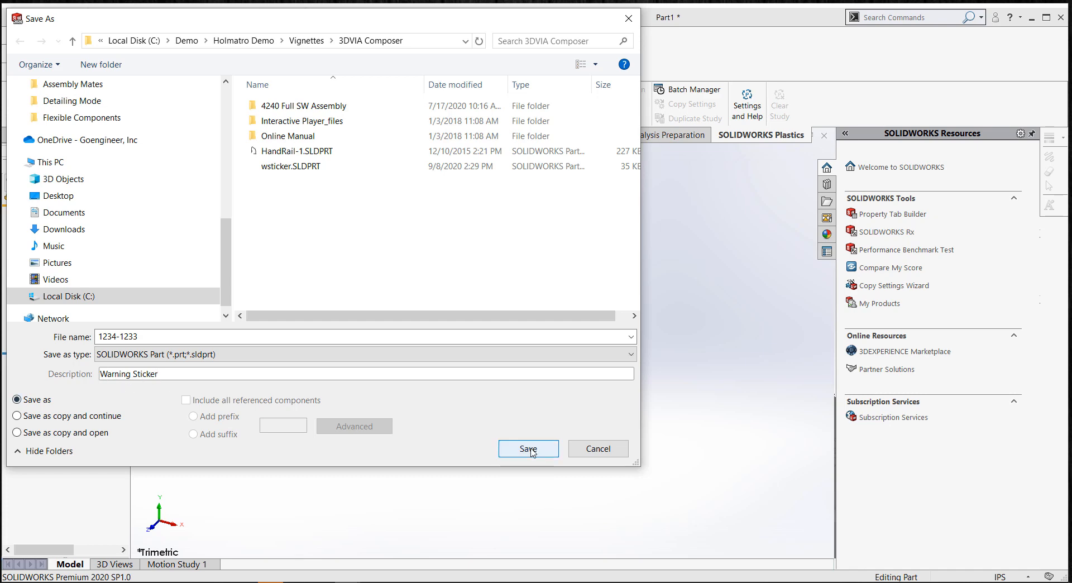
click(528, 448)
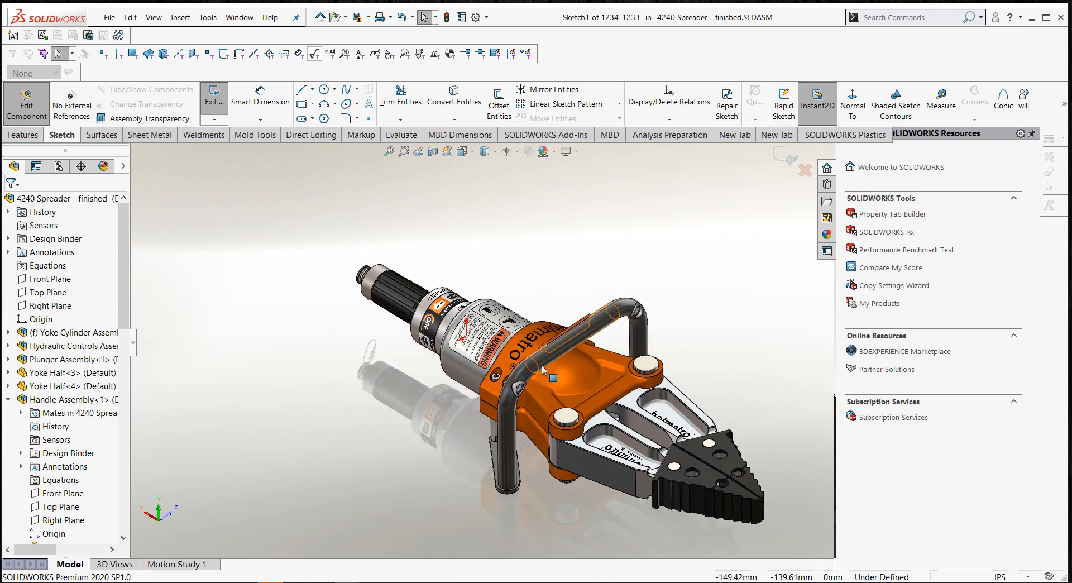
mouse_move(694, 234)
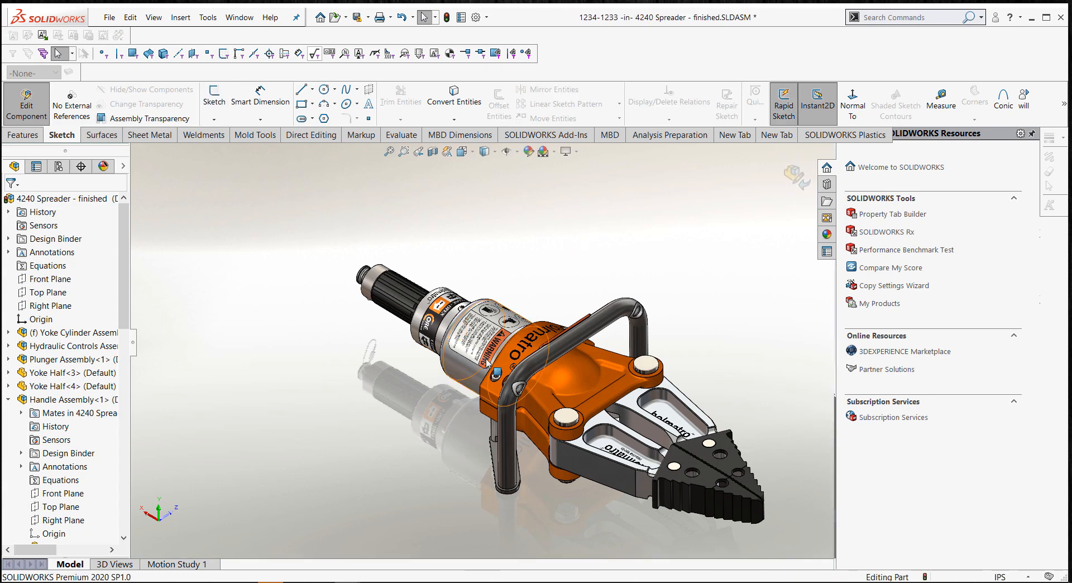
mouse_move(487, 362)
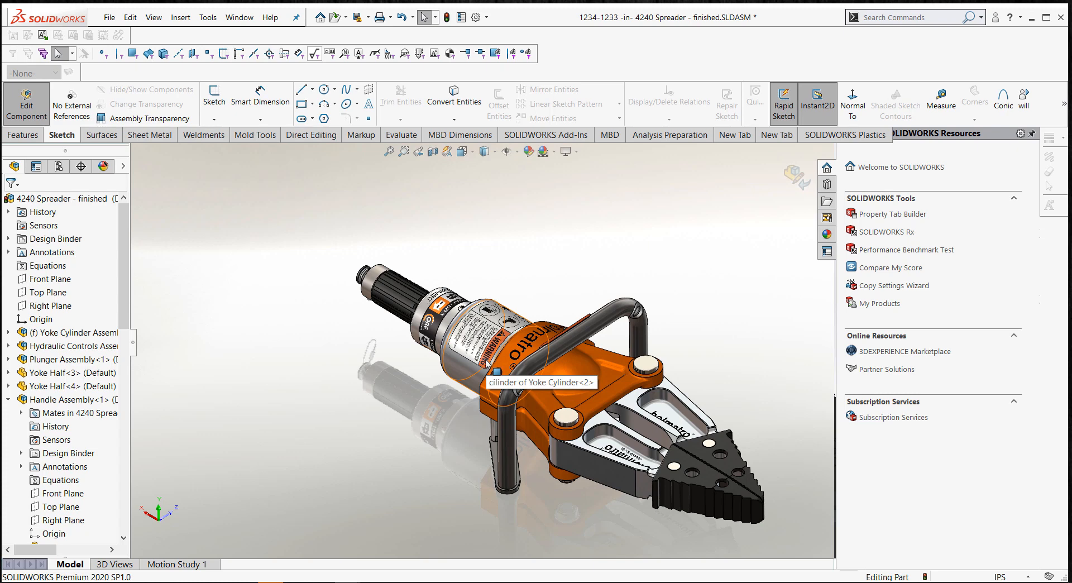
mouse_move(334, 339)
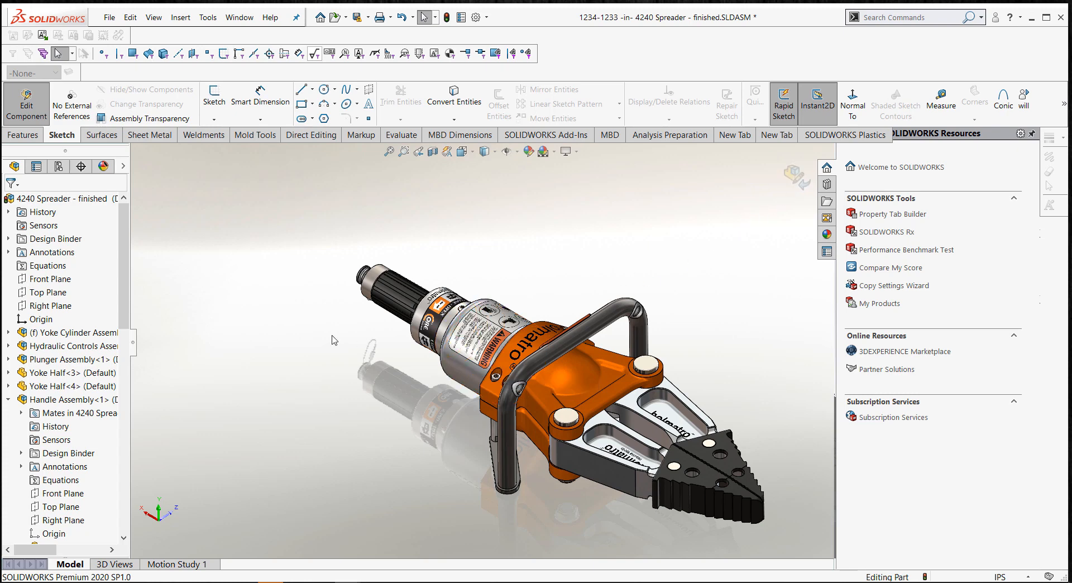
Scroll the FeatureManager tree and select the 1234-1233<1> component.
scroll(down, 3)
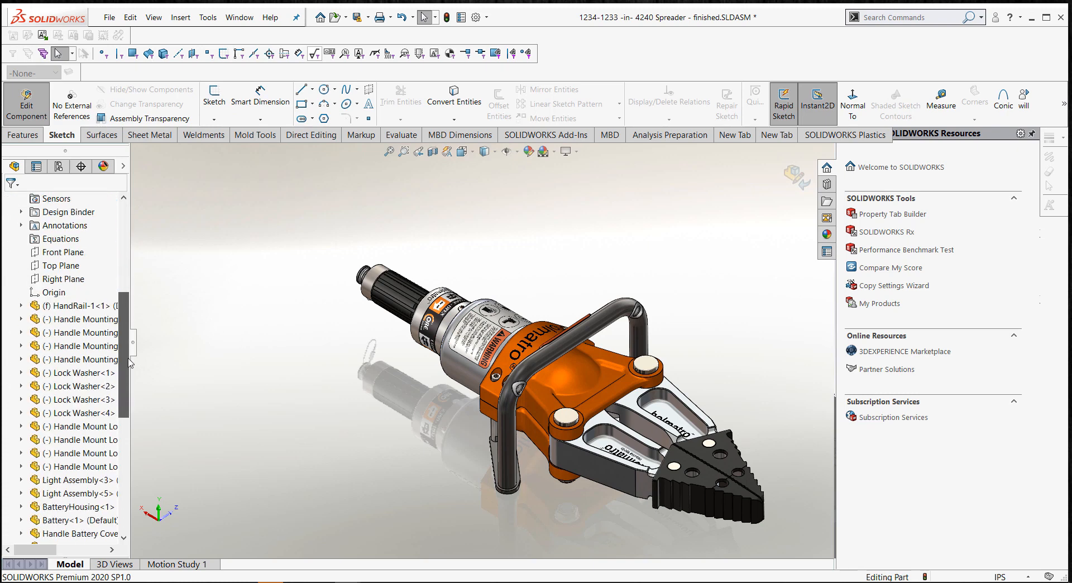
click(65, 533)
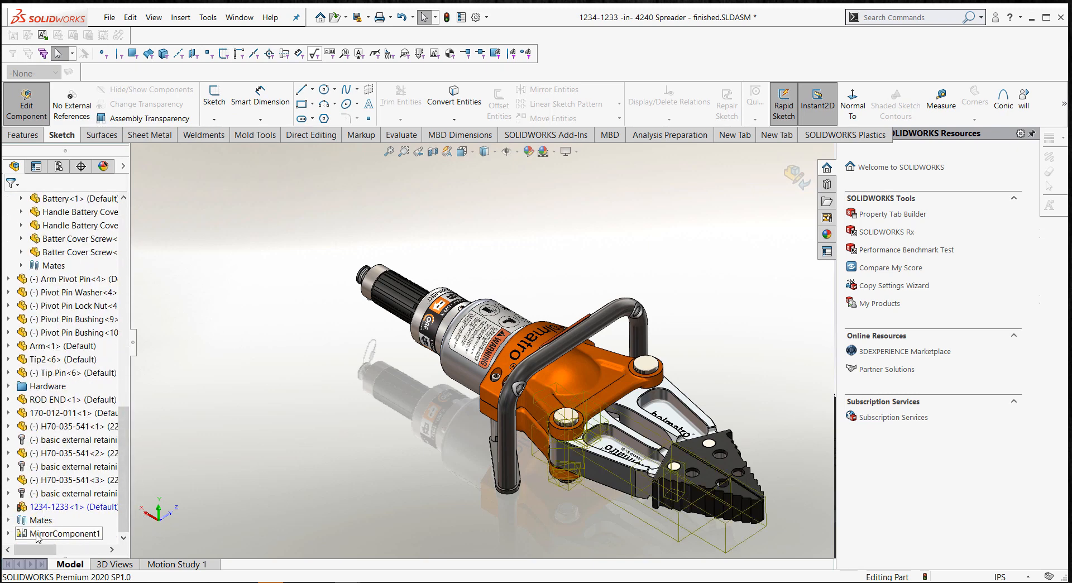
click(61, 506)
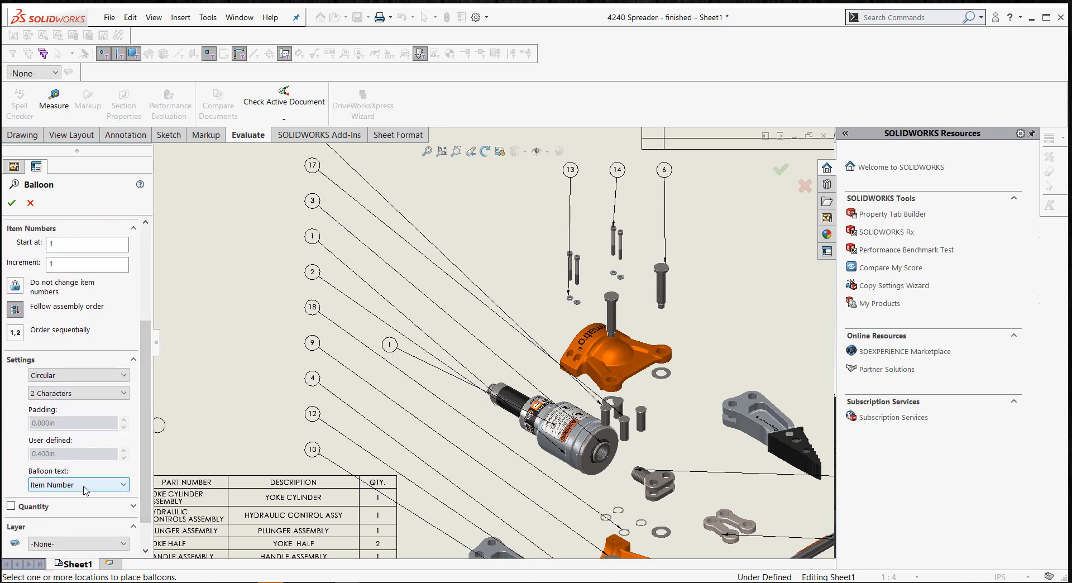
mouse_move(85, 489)
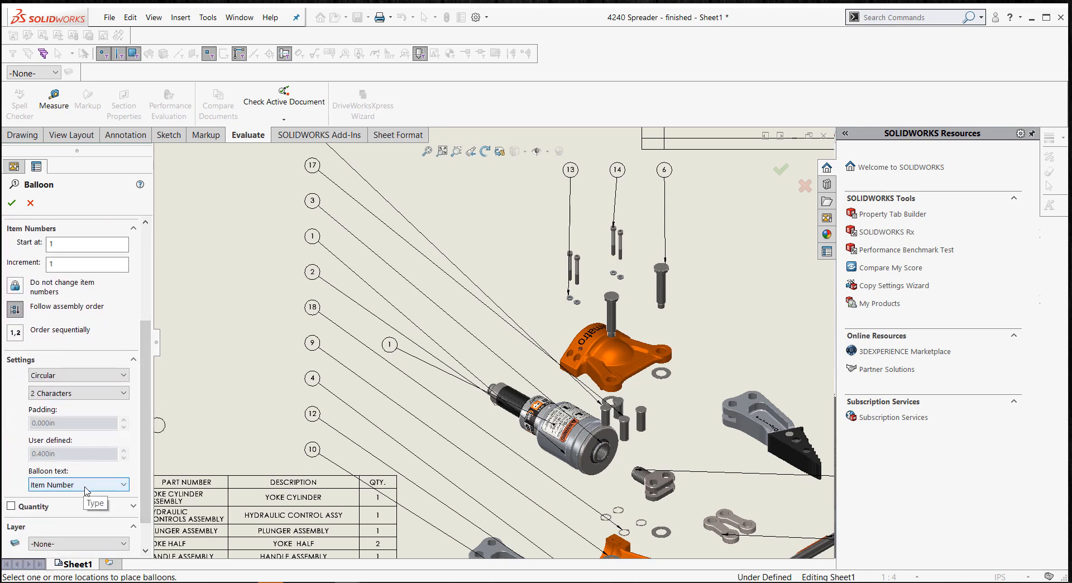
Switch the yoke cylinder balloon's displayed content to the Text option.
click(78, 484)
text(2)
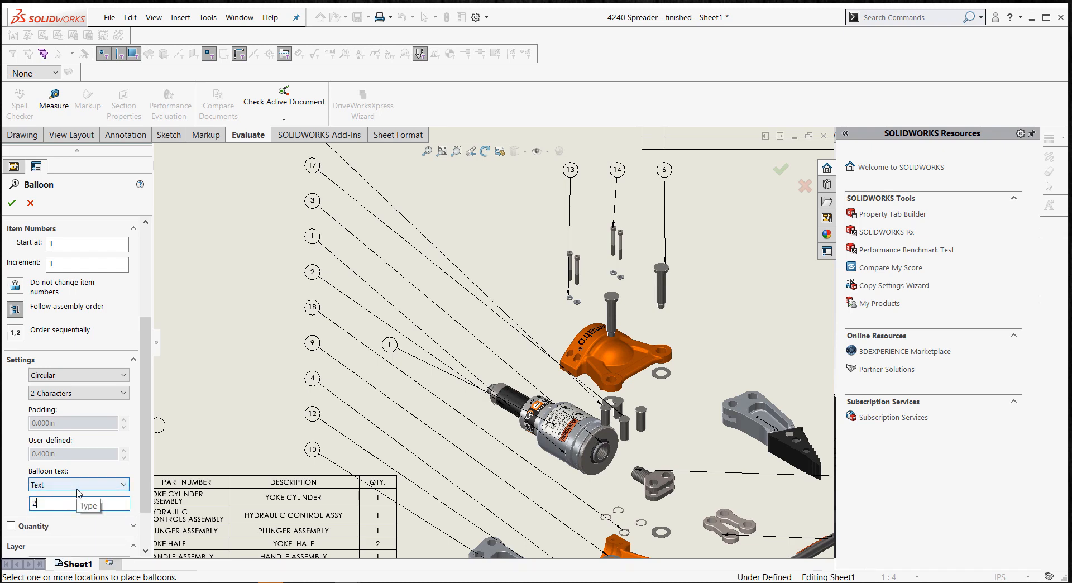
text(o)
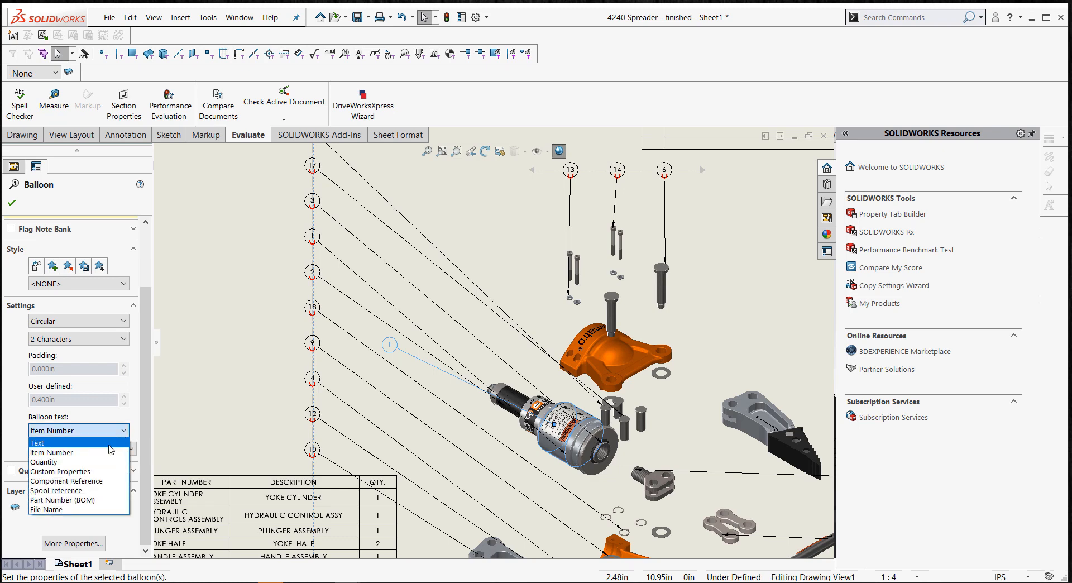
Give the balloon custom text '20' for the Warning Sticker item.
click(37, 442)
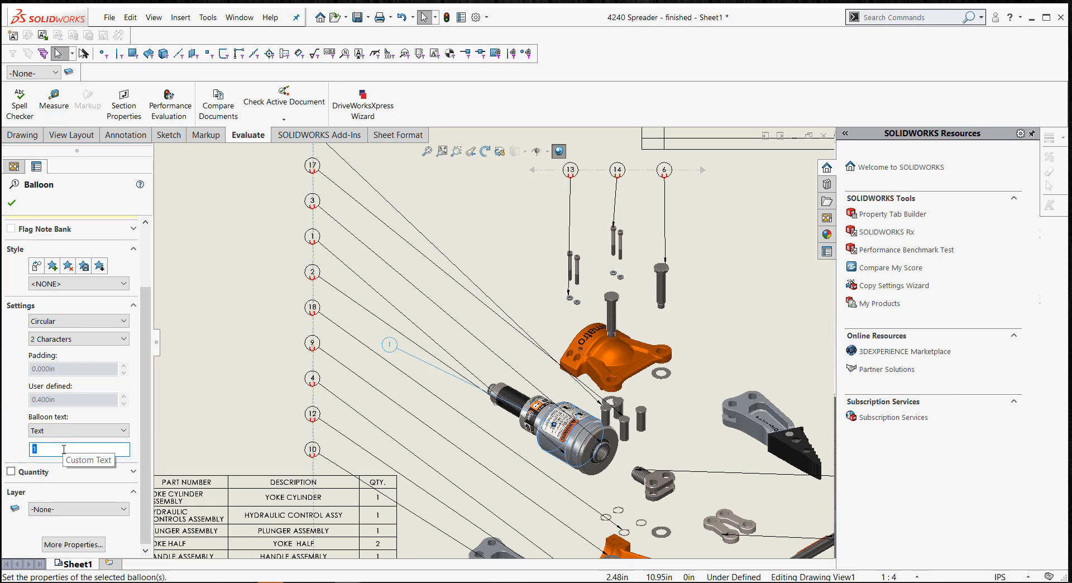
text(20)
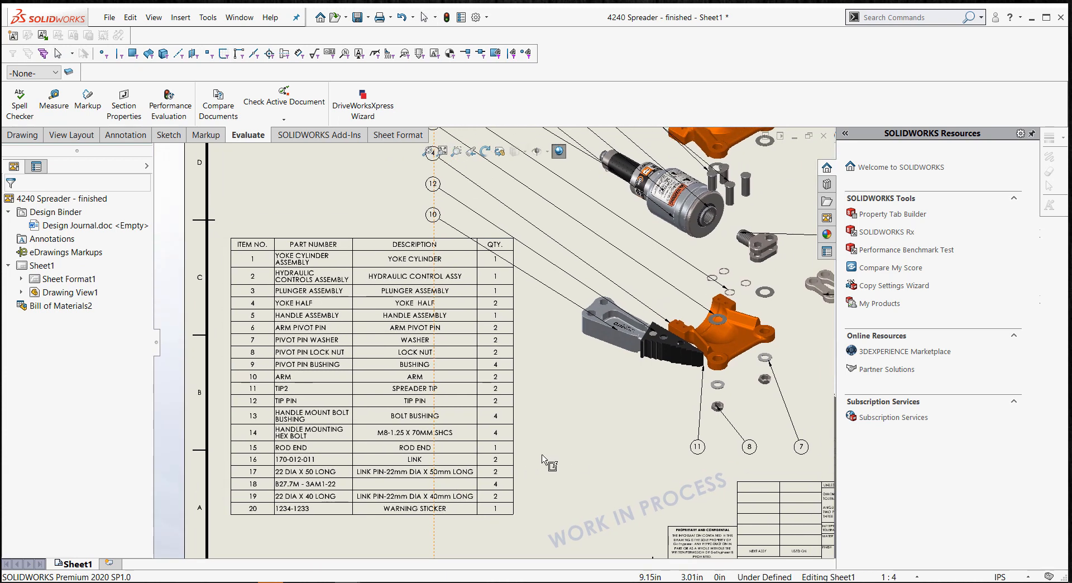
Review and cancel saving the BOM table, then open part 1234-1233.sldprt.
right_click(332, 458)
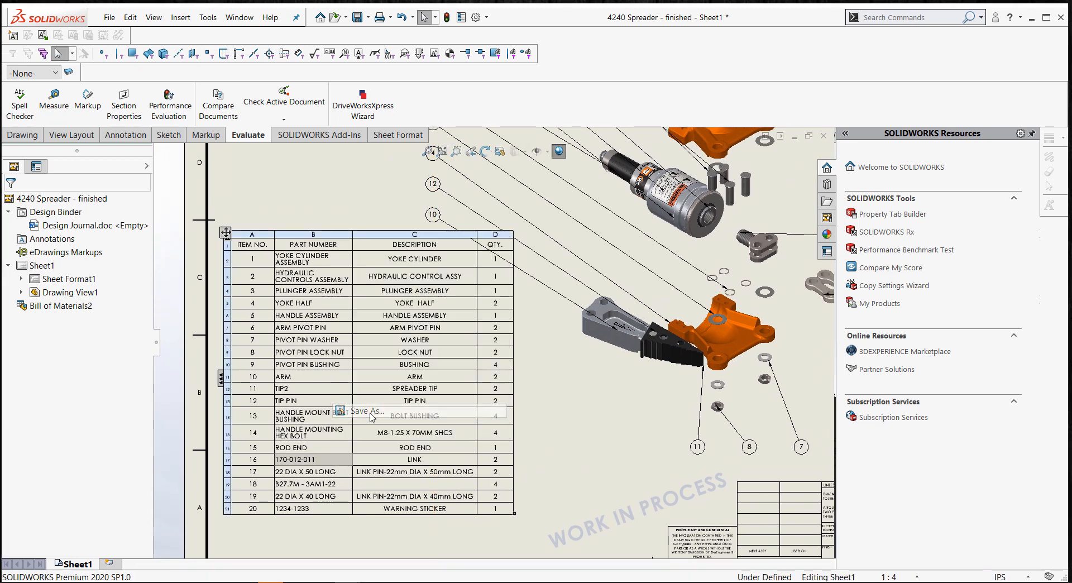
click(372, 415)
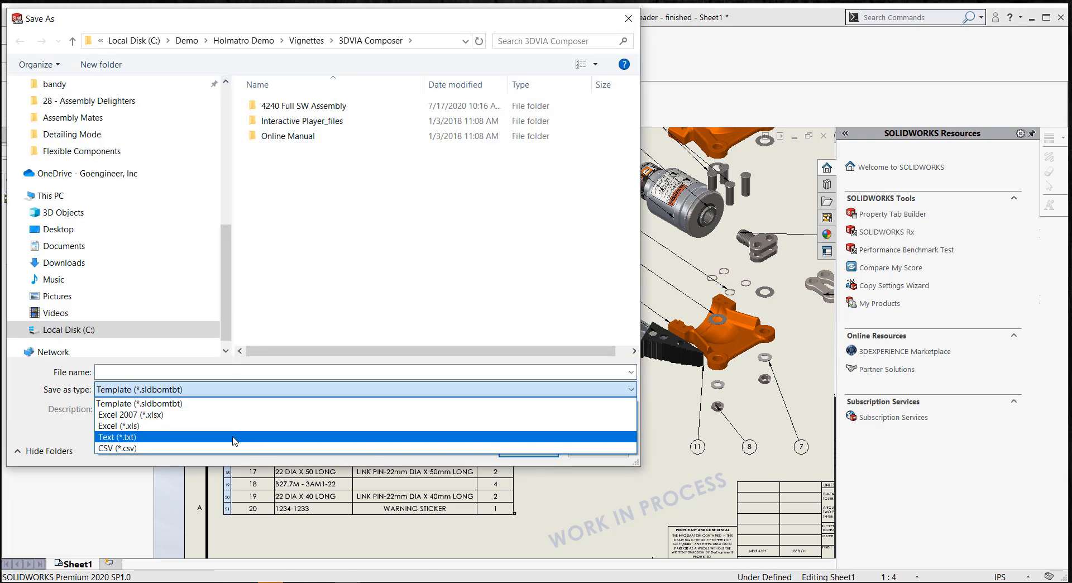
click(140, 403)
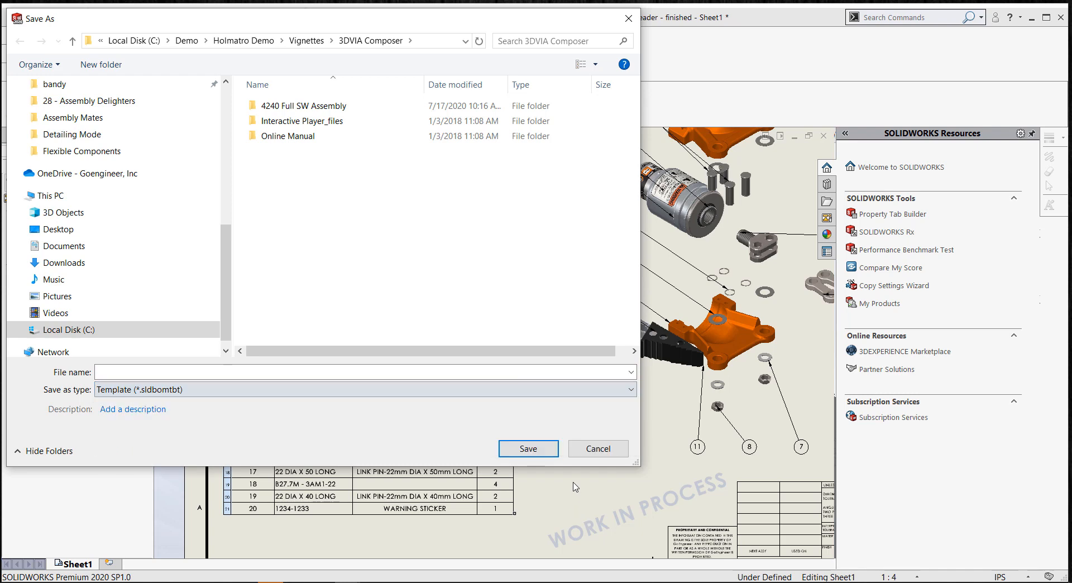
click(597, 448)
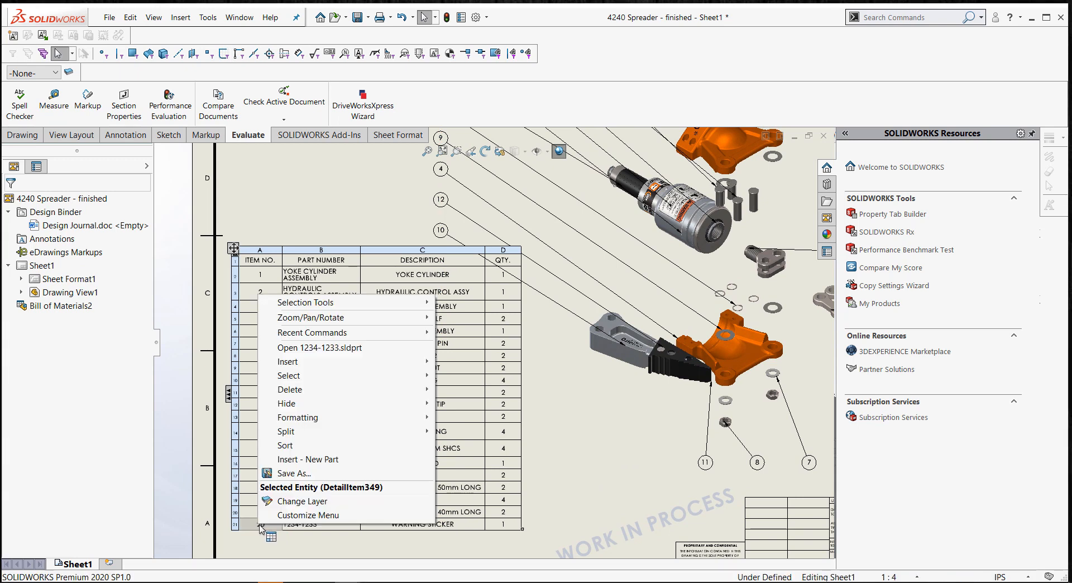
mouse_move(266, 532)
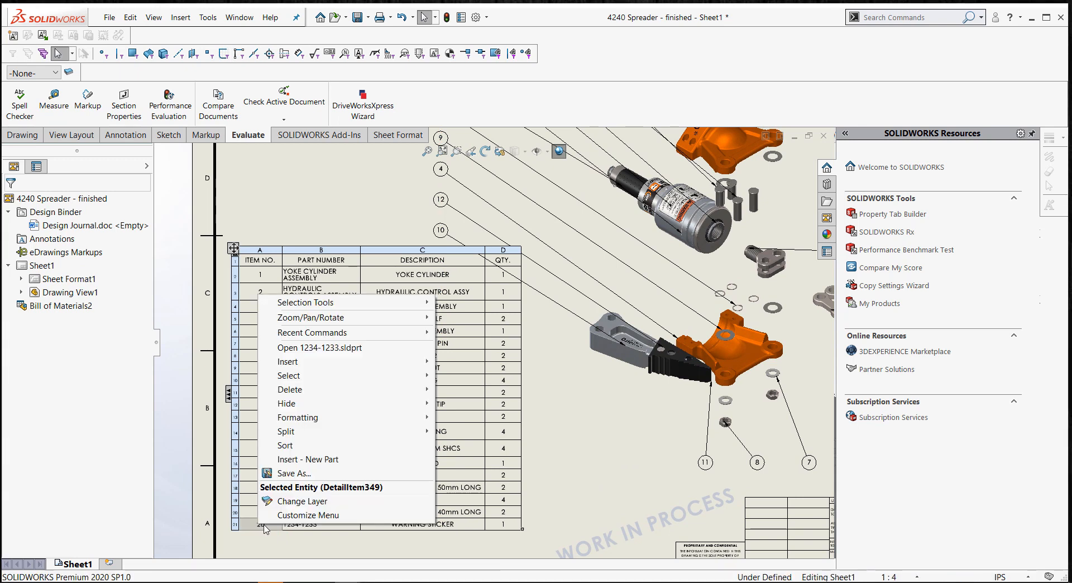
mouse_move(318, 347)
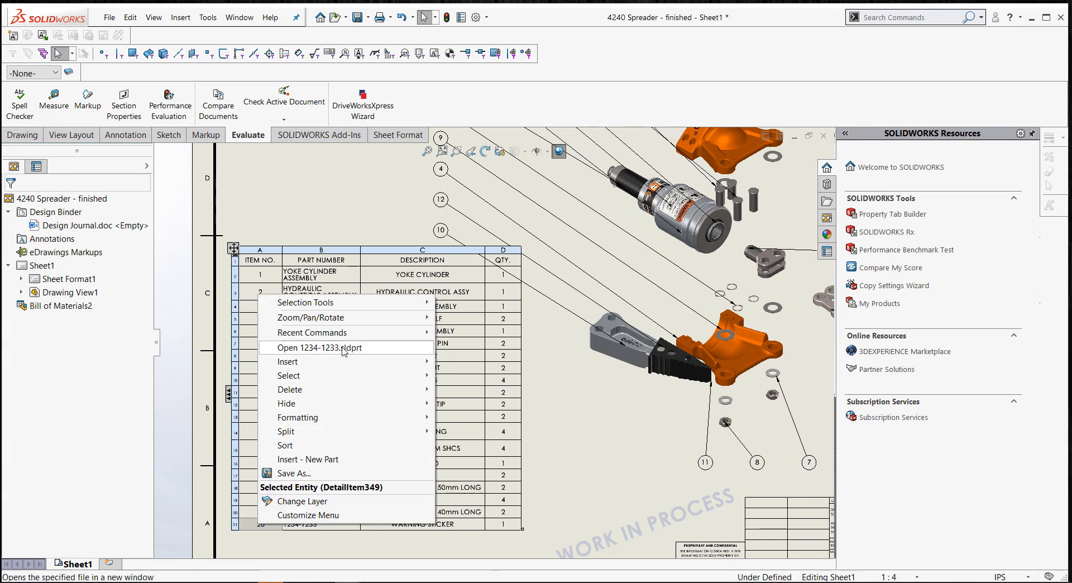
click(319, 348)
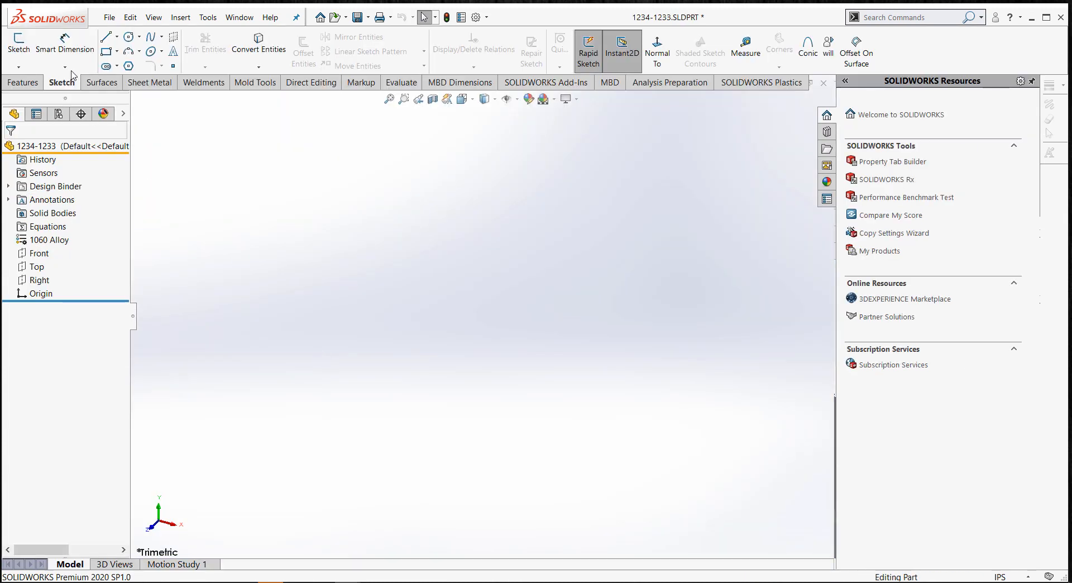
click(107, 18)
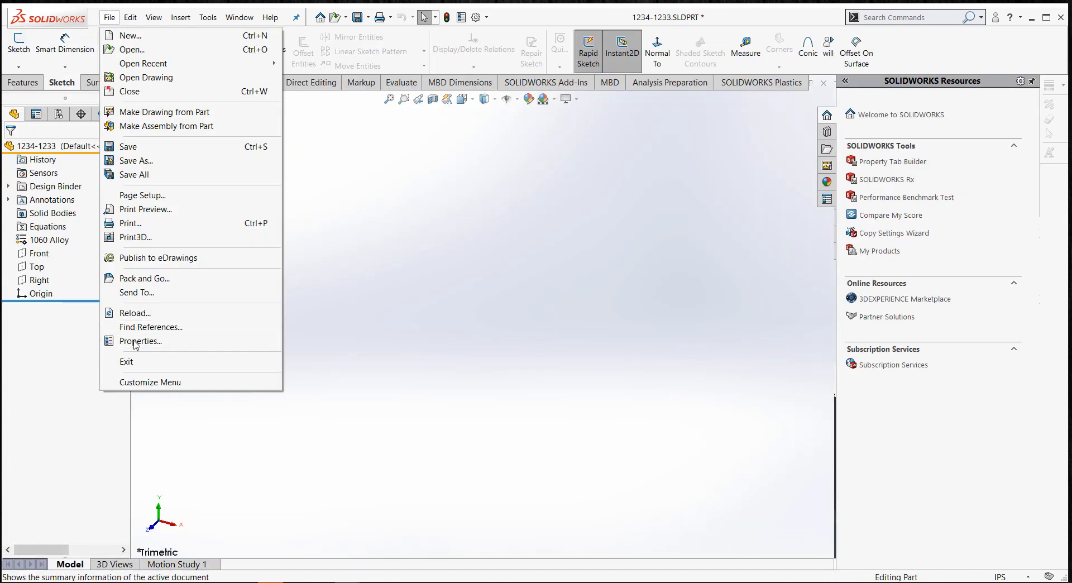
click(140, 341)
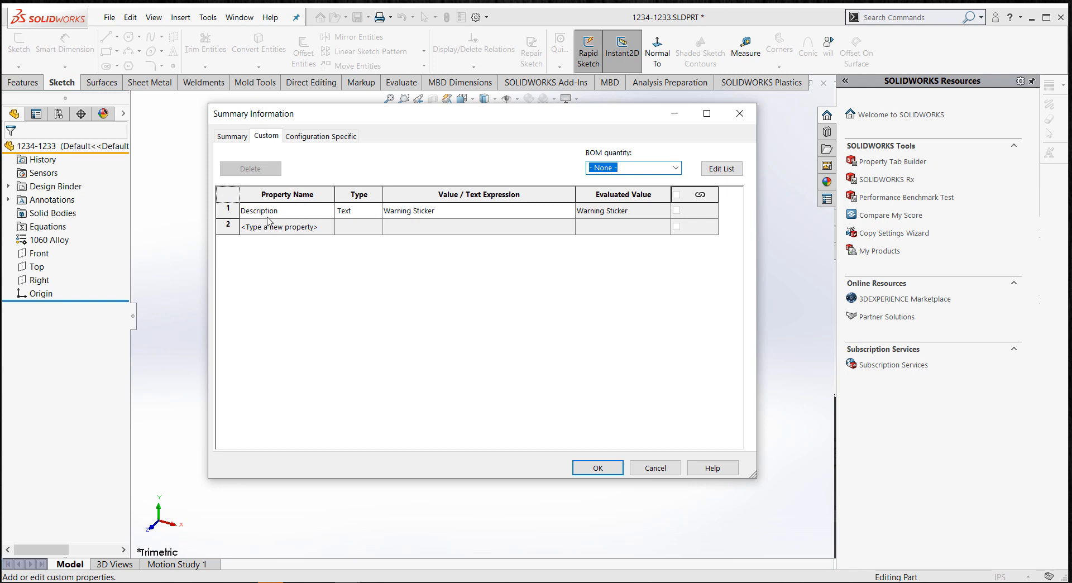
mouse_move(390, 224)
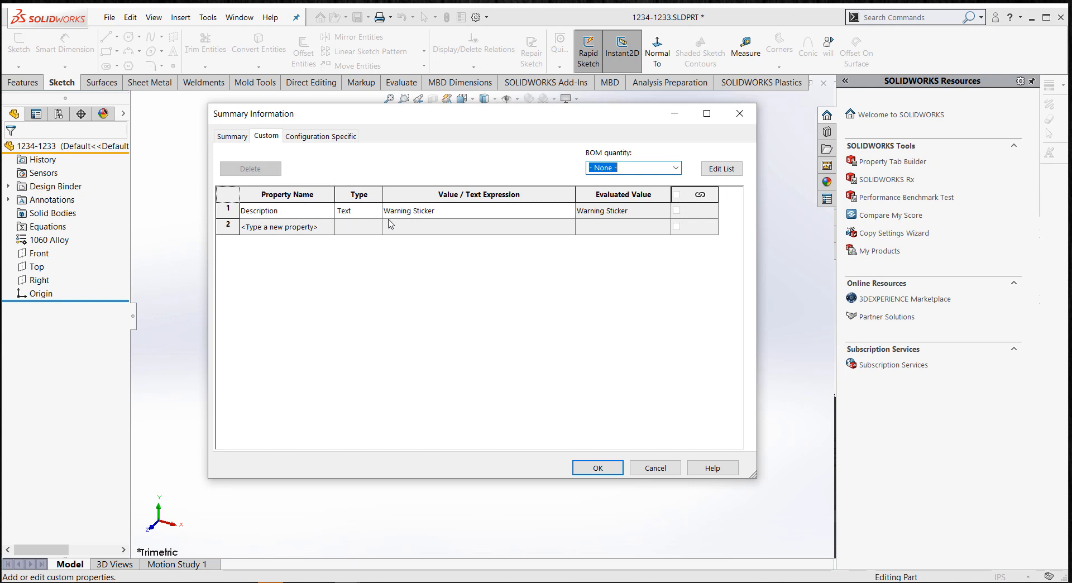
click(321, 135)
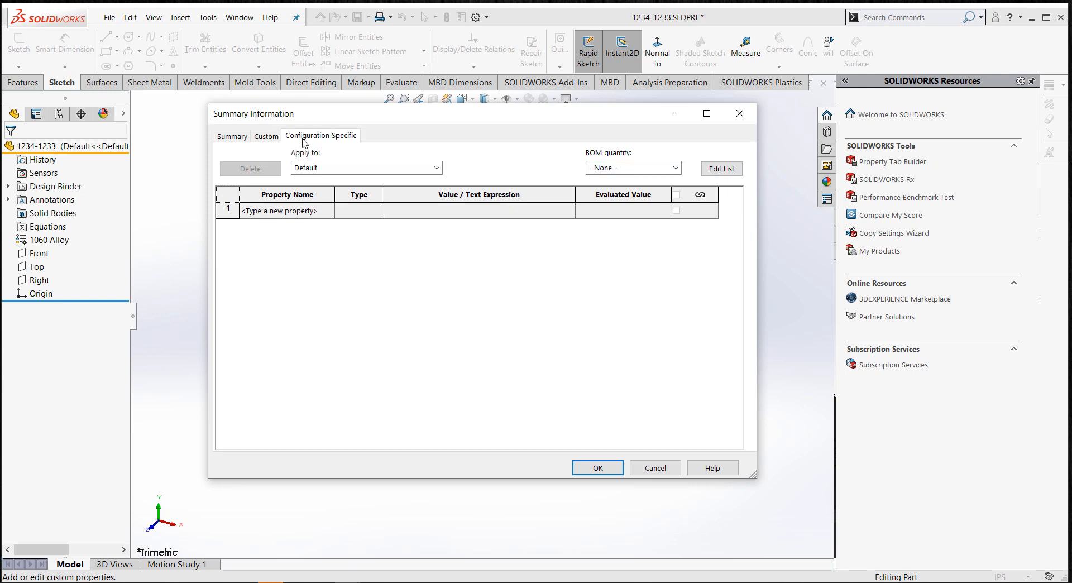
click(266, 136)
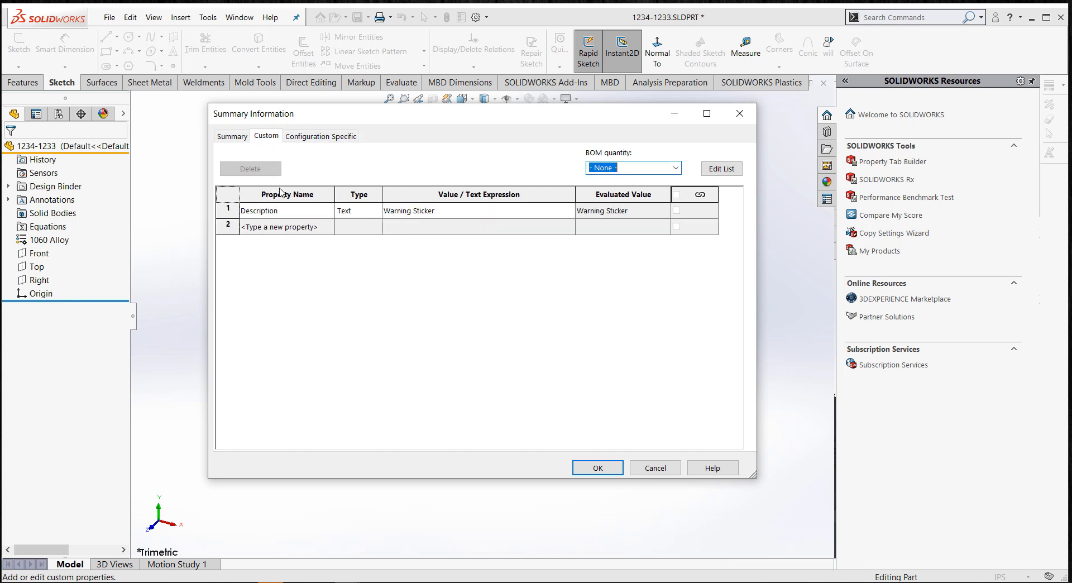
mouse_move(617, 438)
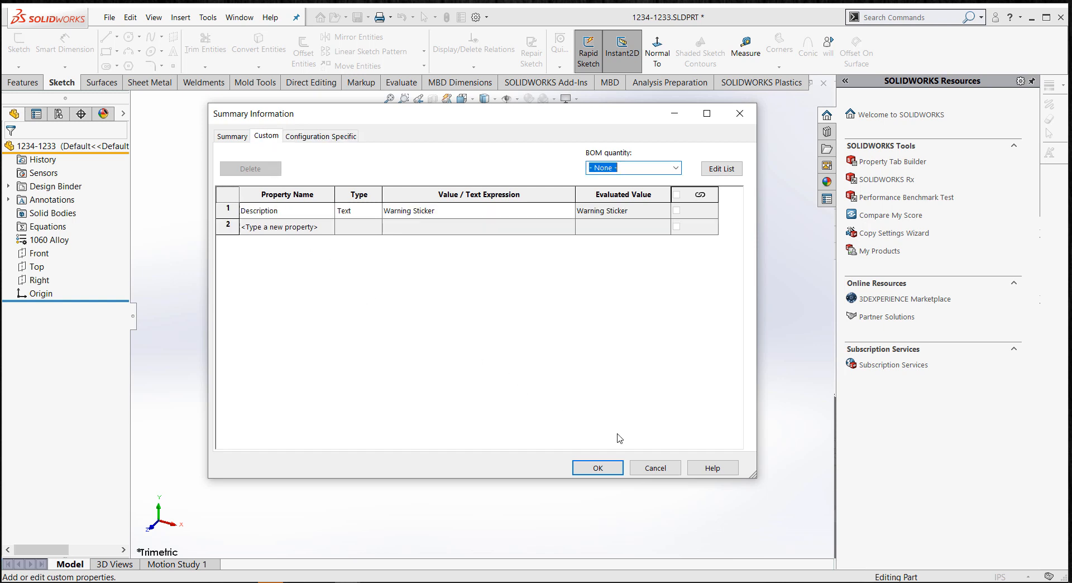
mouse_move(752, 486)
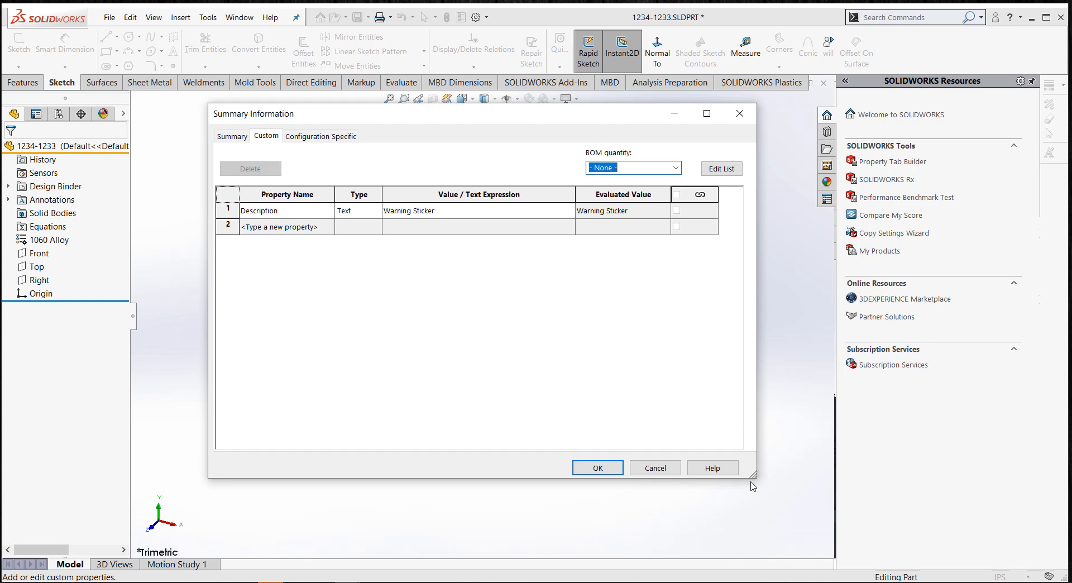
click(596, 468)
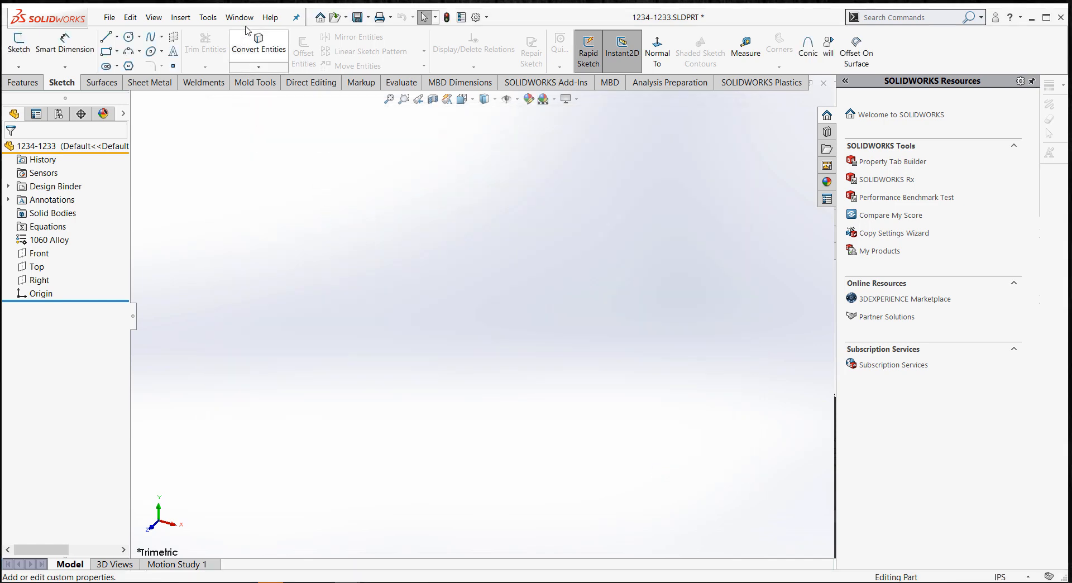
Return to the 4240 Spreader - finished assembly without rebuilding, and bring up its shortcut menu.
click(238, 17)
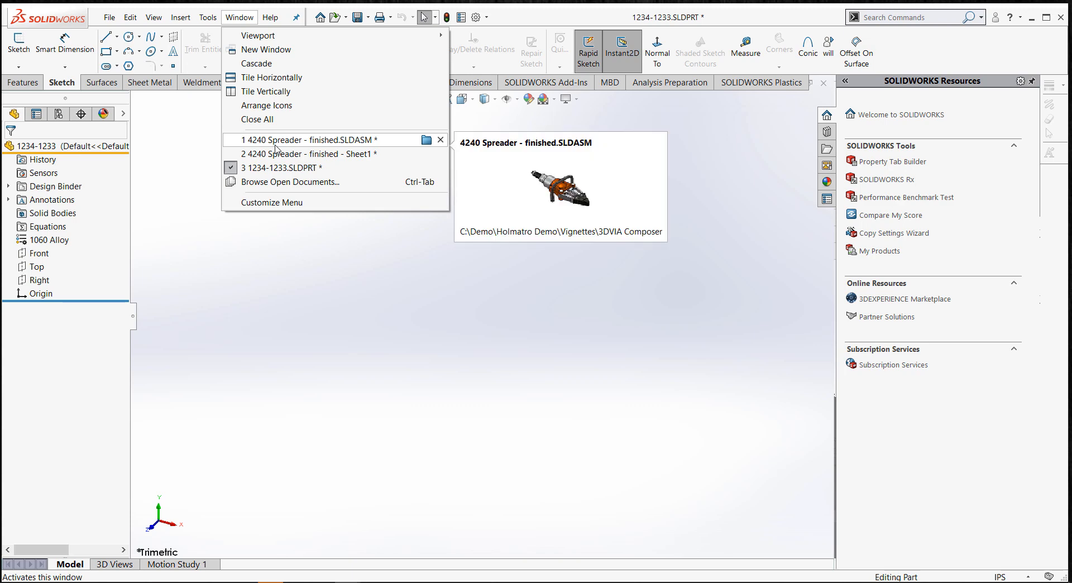
click(307, 139)
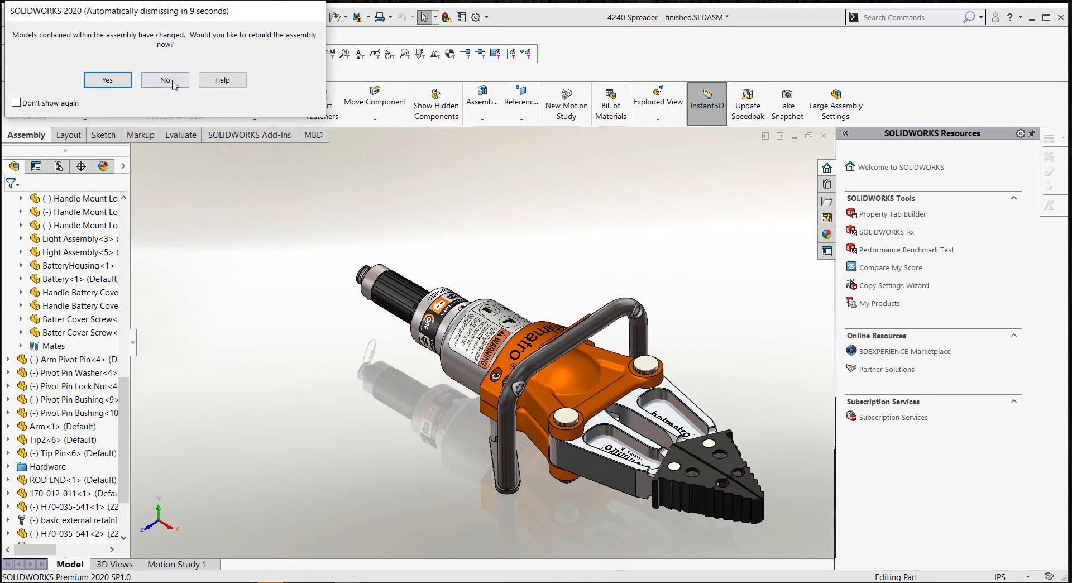
click(163, 79)
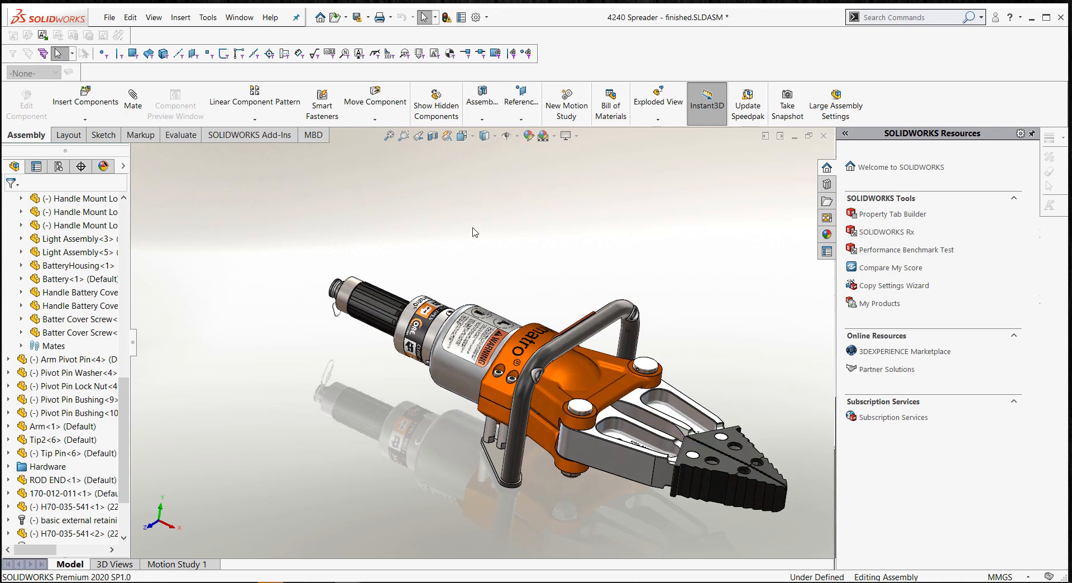
right_click(474, 232)
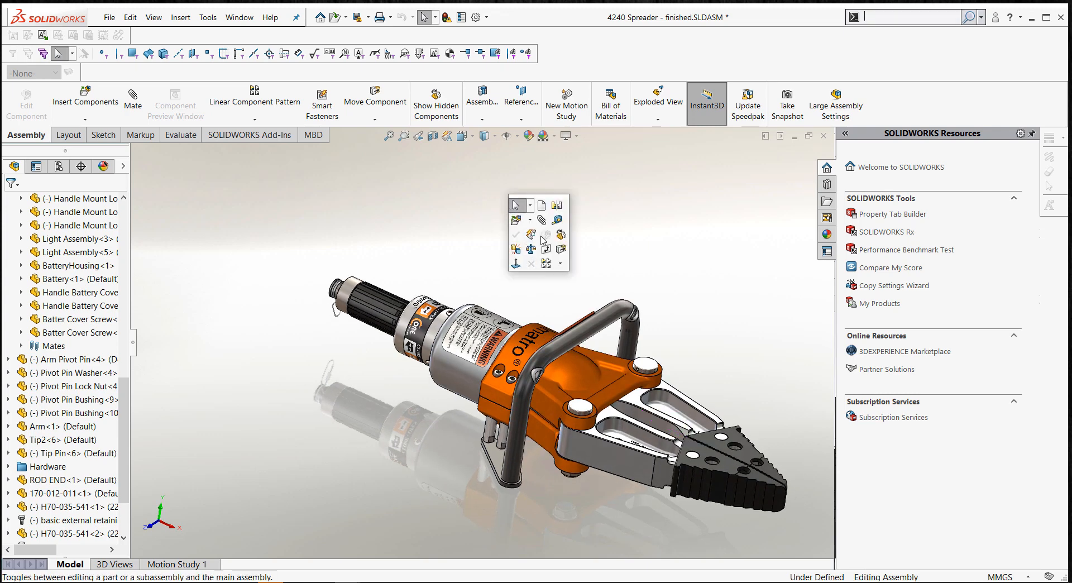
mouse_move(481, 240)
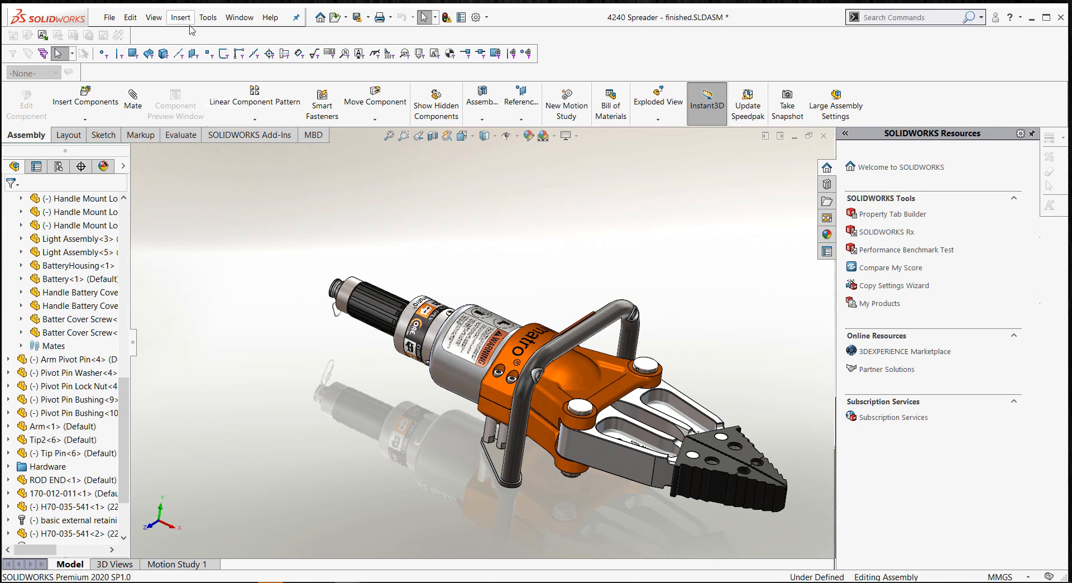
click(180, 18)
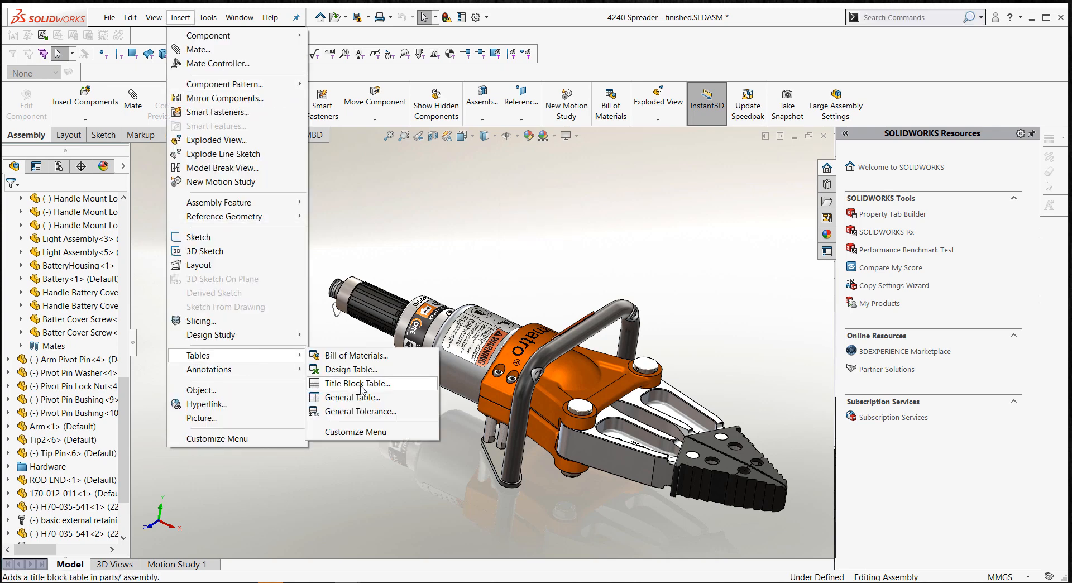
click(356, 355)
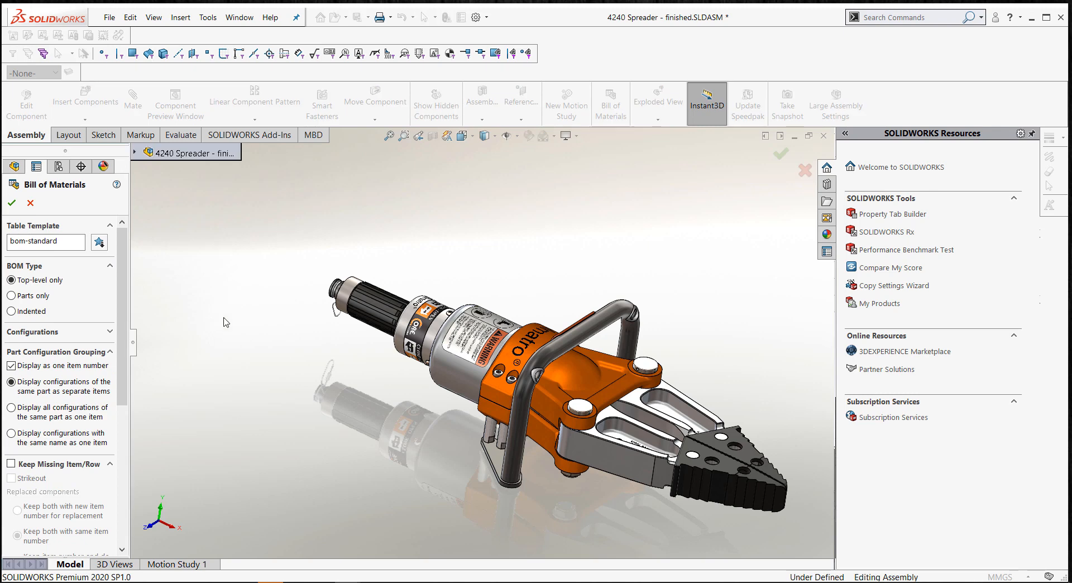
mouse_move(480, 225)
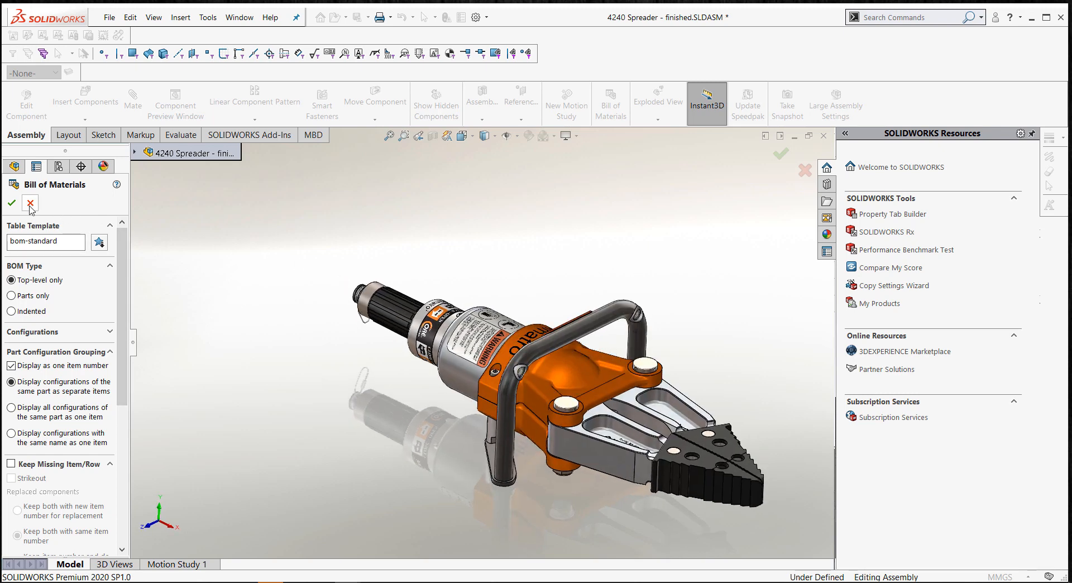
click(30, 202)
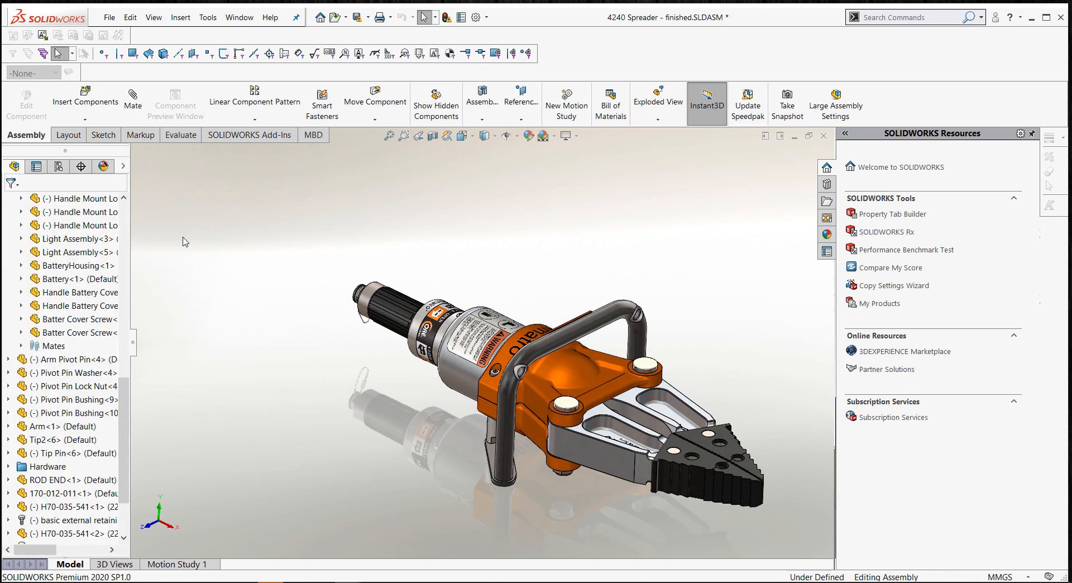